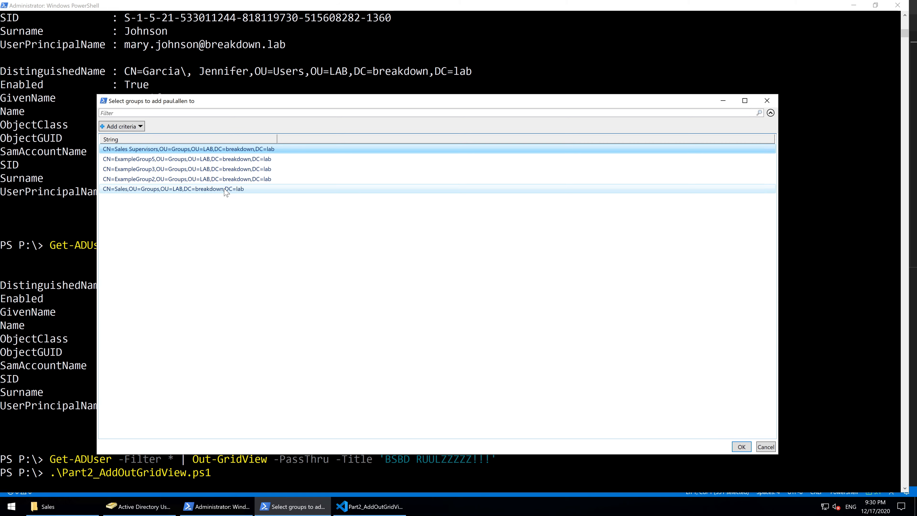
Step: Pick the group rows in the selection grid and confirm to add them to the target user
left_click(175, 179)
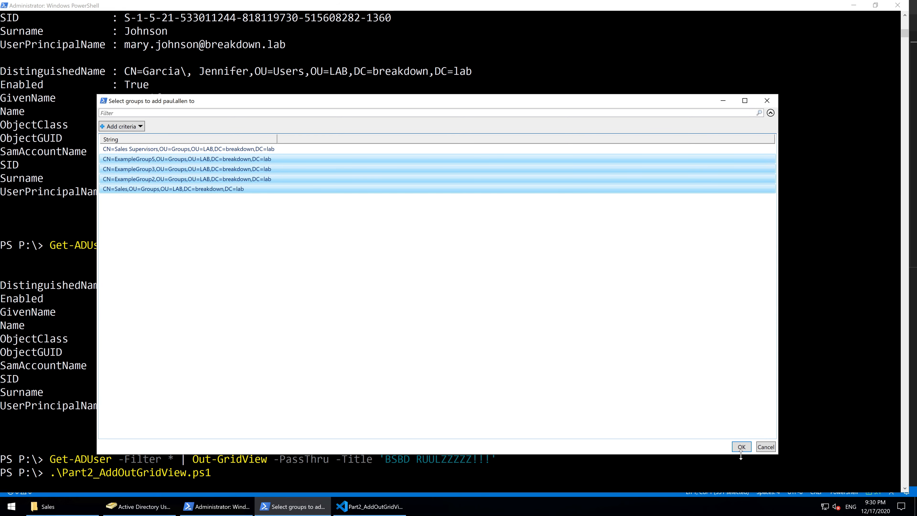
left_click(740, 446)
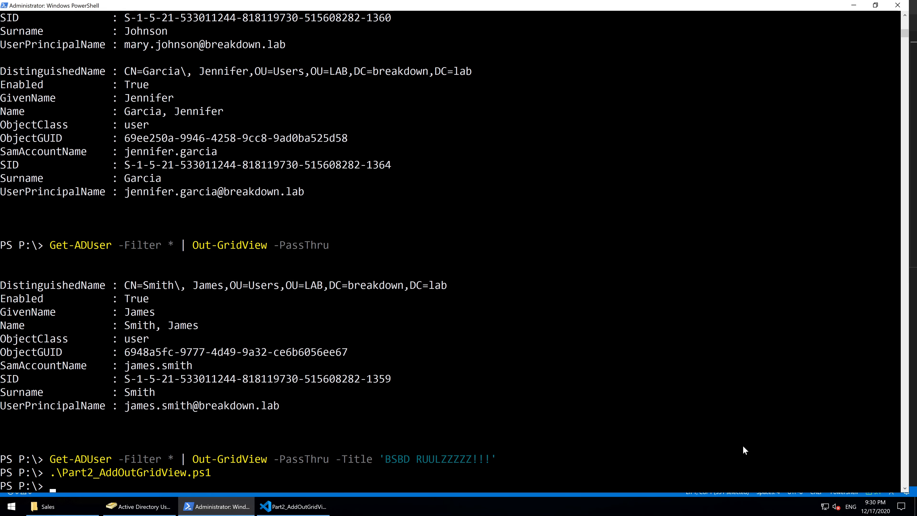
Step: Check the target user's properties in ADUC to confirm the new group memberships
left_click(139, 505)
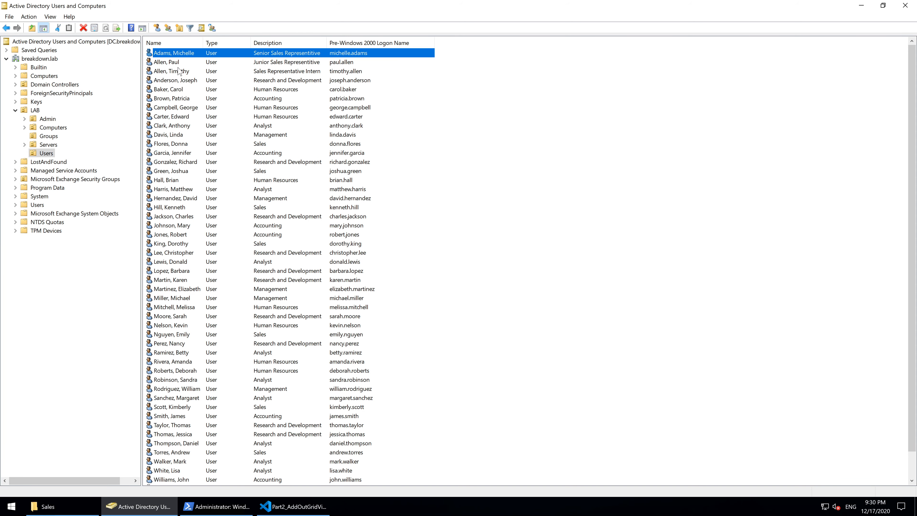
double_click(166, 62)
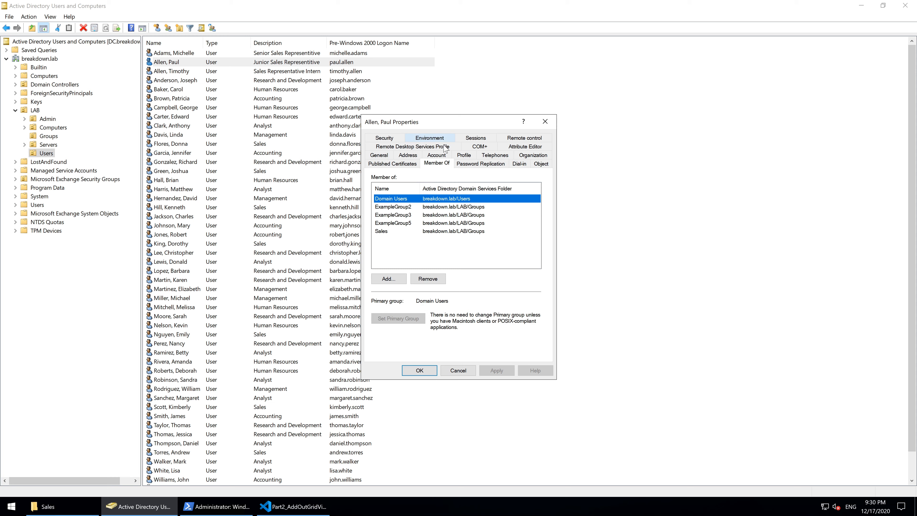
left_click(293, 506)
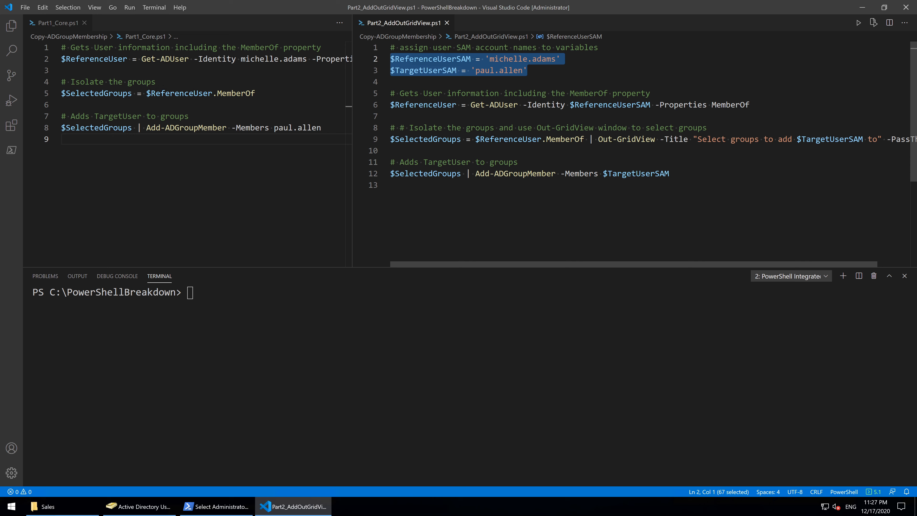
left_click(398, 185)
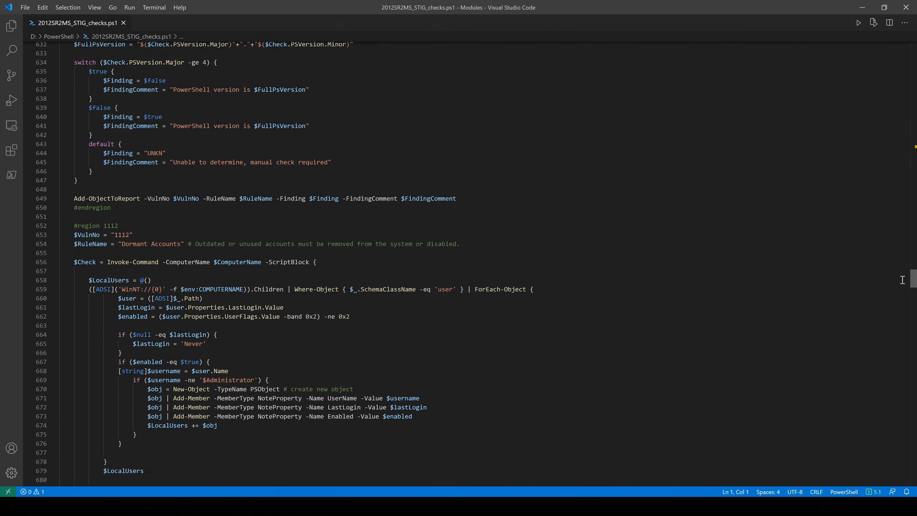
scroll("down", 3)
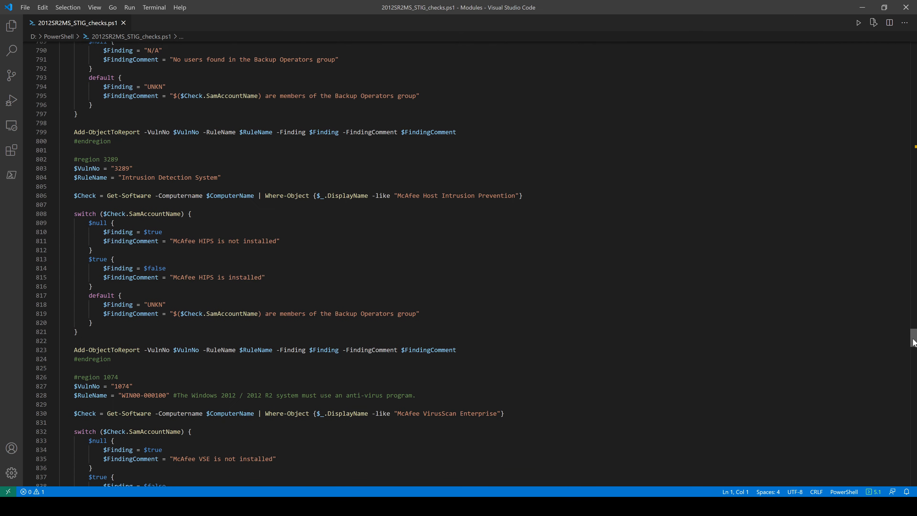
scroll("down", 3)
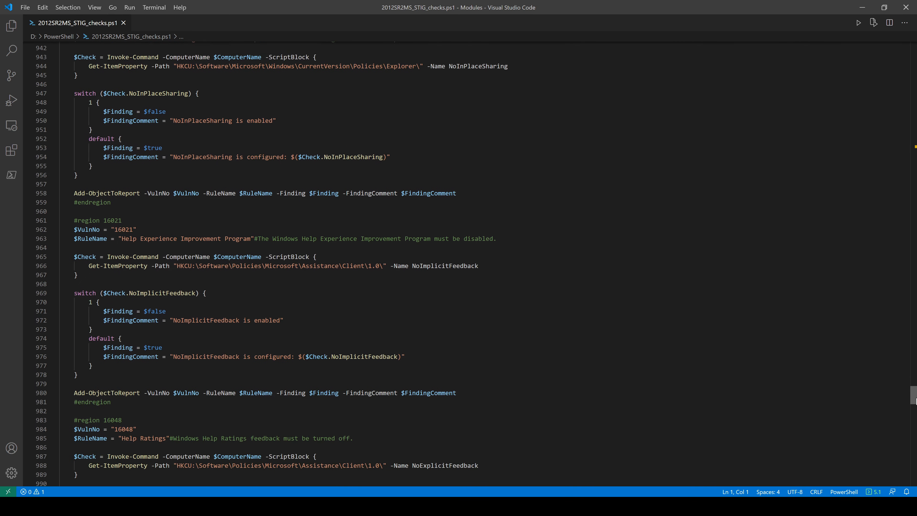
scroll("down", 3)
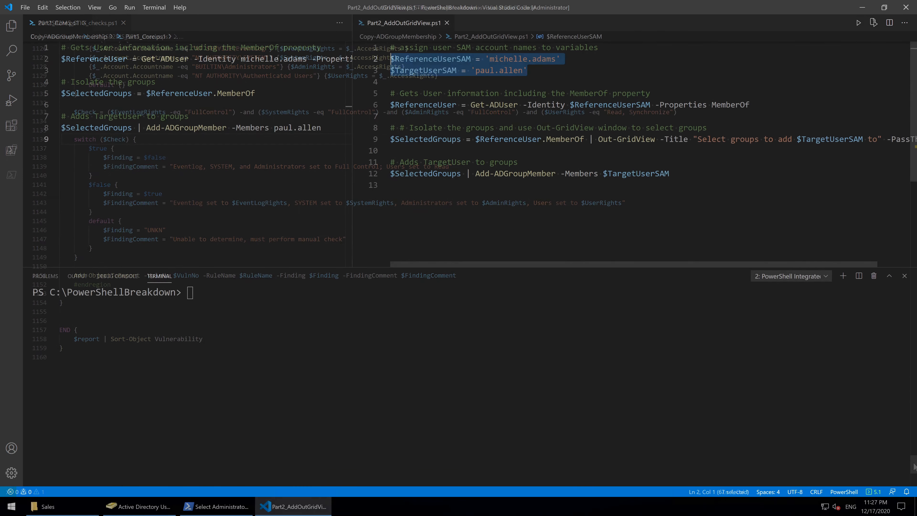
left_click(55, 23)
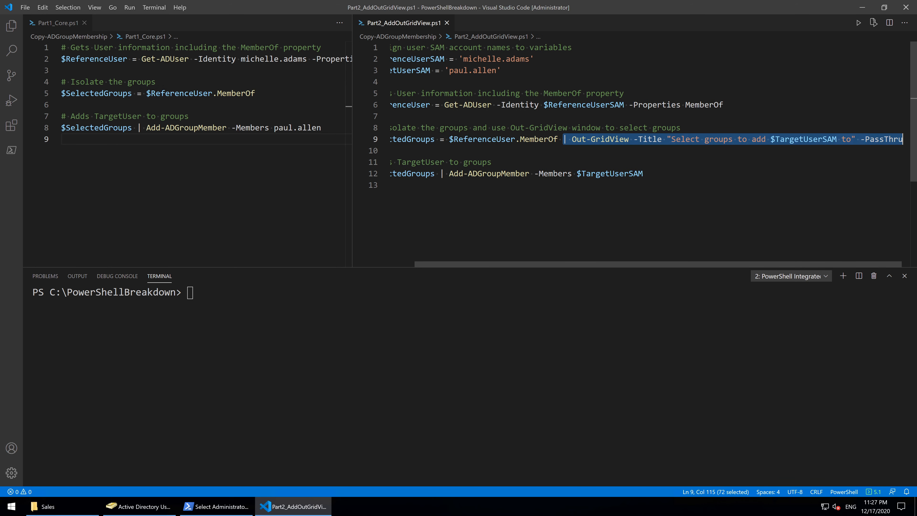
mouse_move(411, 139)
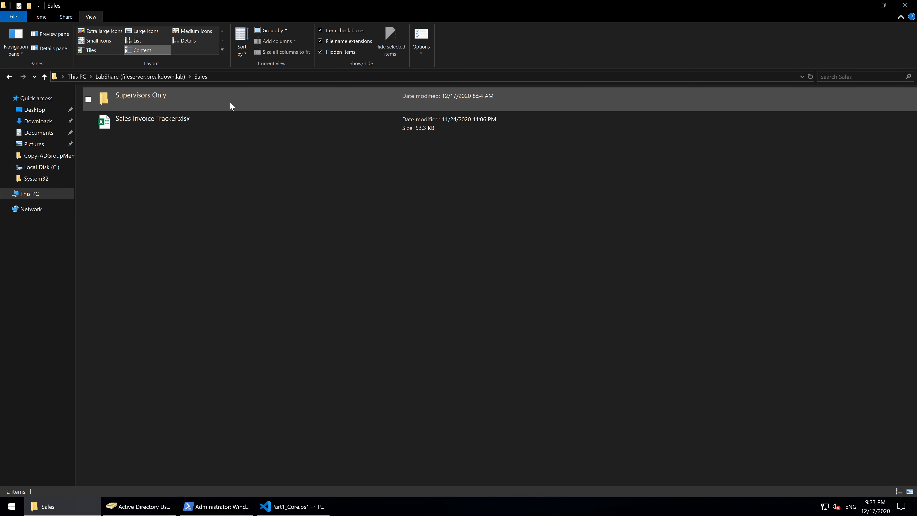
double_click(141, 95)
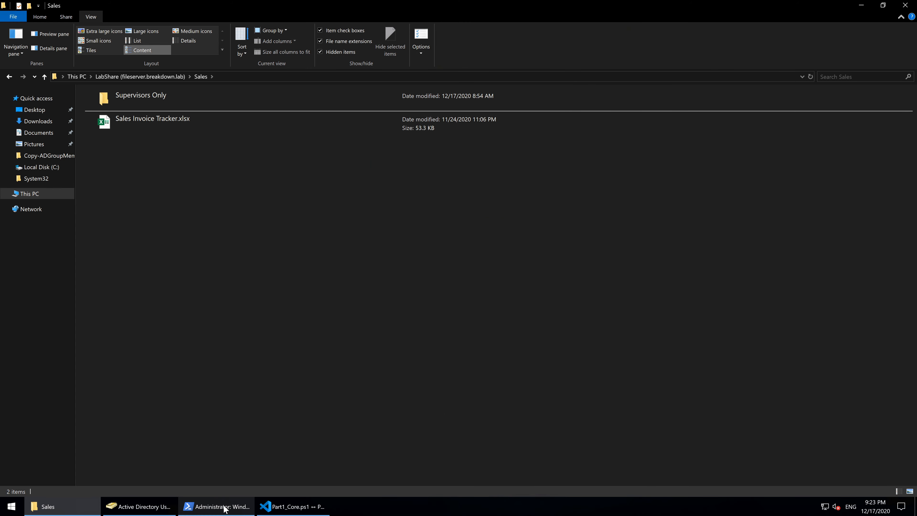
left_click(216, 506)
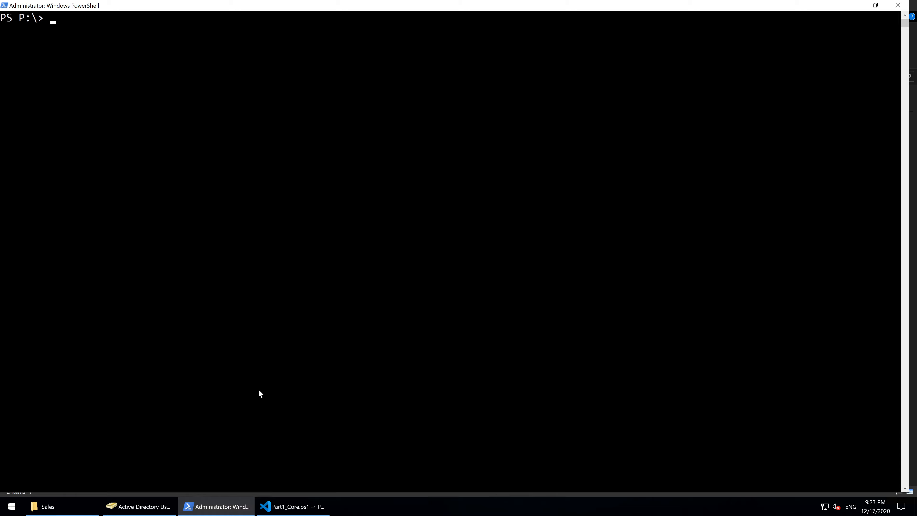
key("Return")
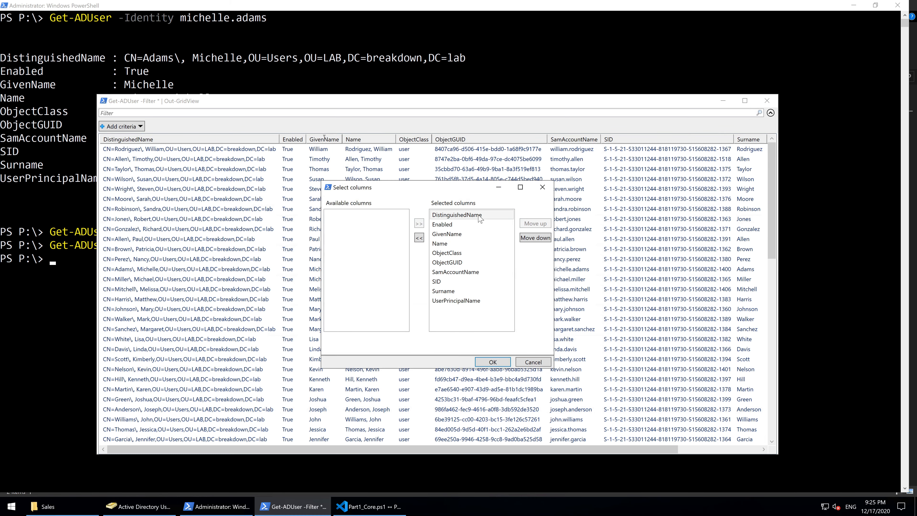
left_click(532, 362)
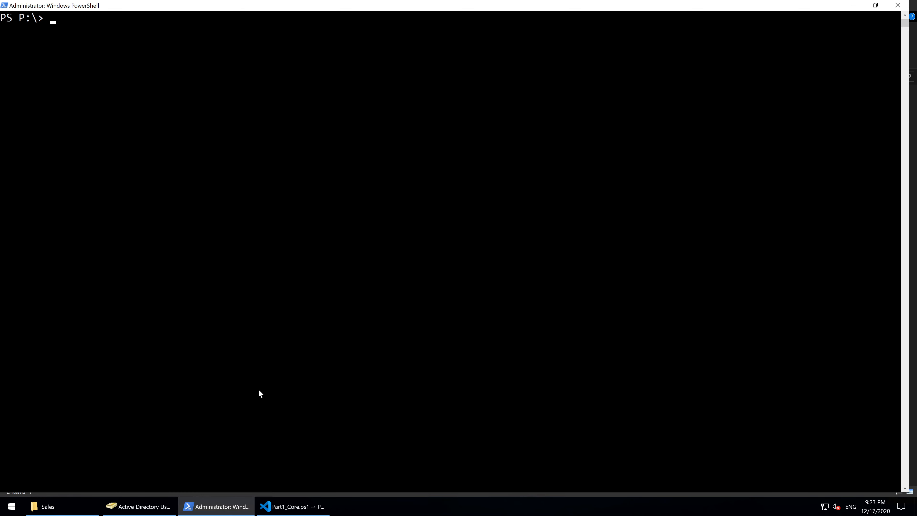
type("get-adu")
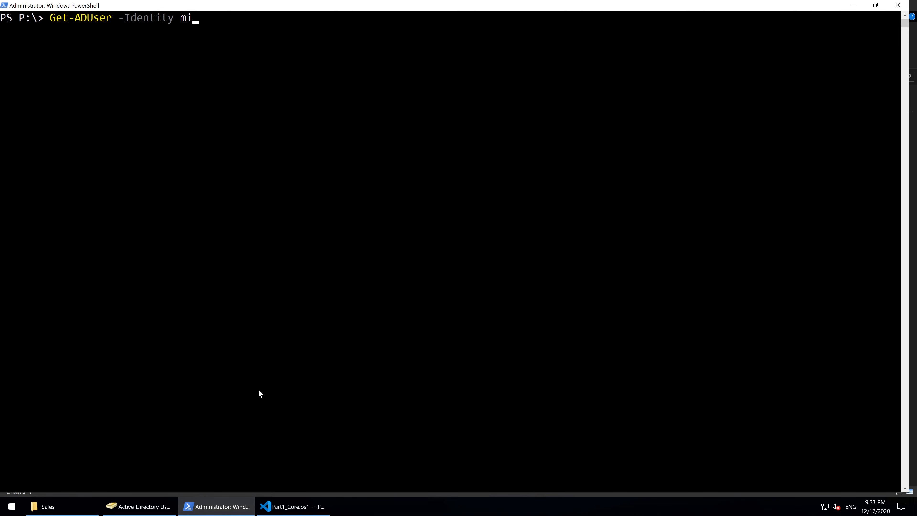
type("chelle.ad")
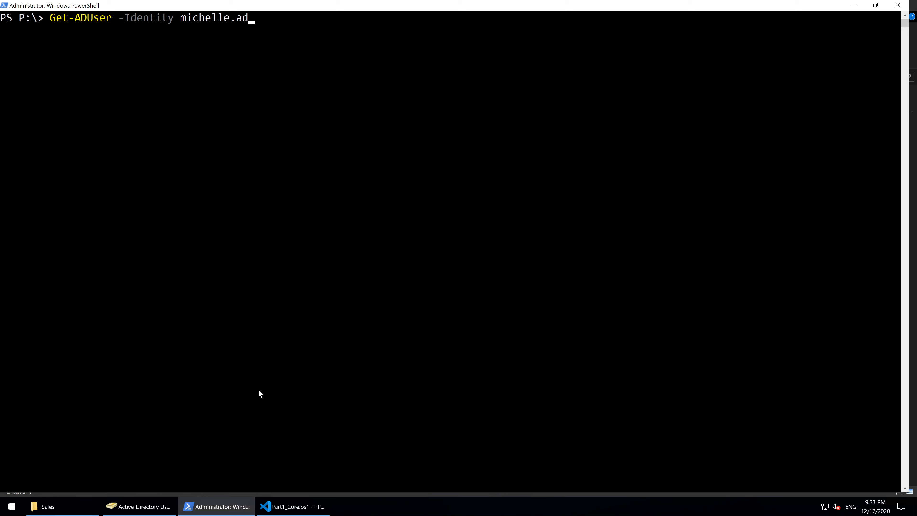
key("Return")
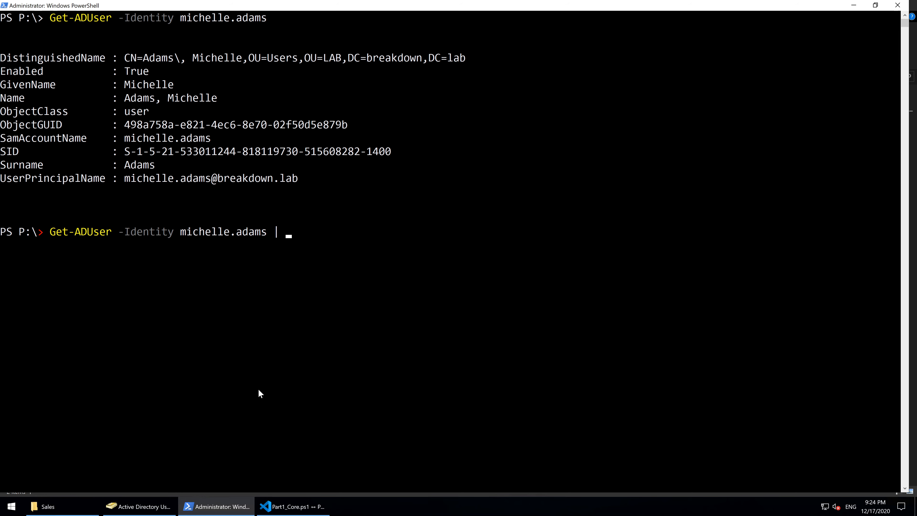
type("Out-GridView")
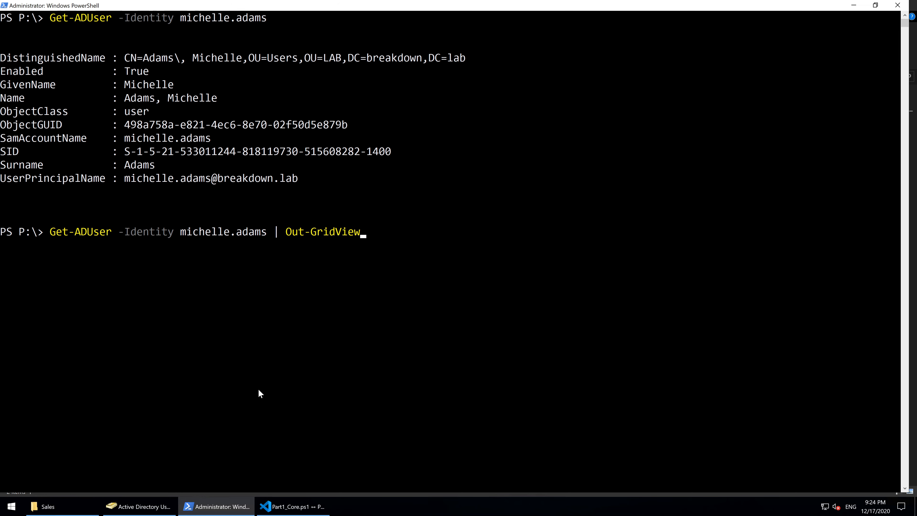
key("Return")
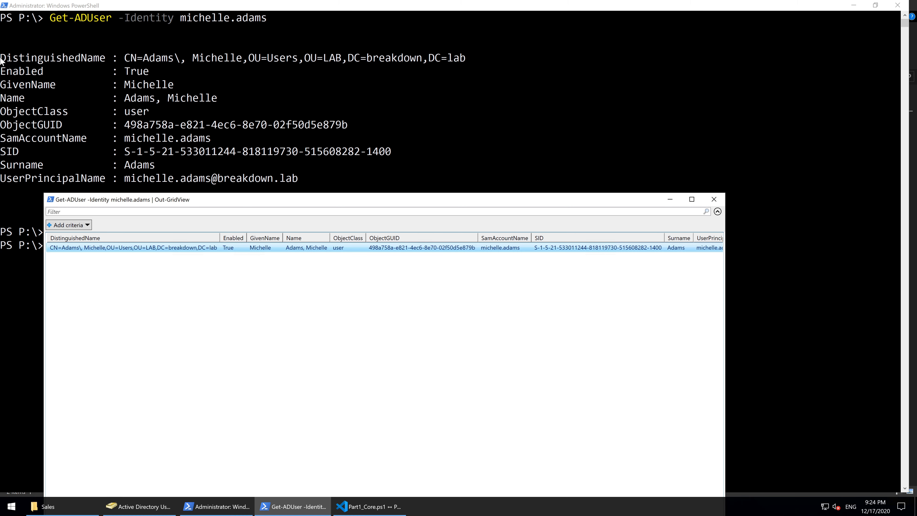
mouse_move(50, 93)
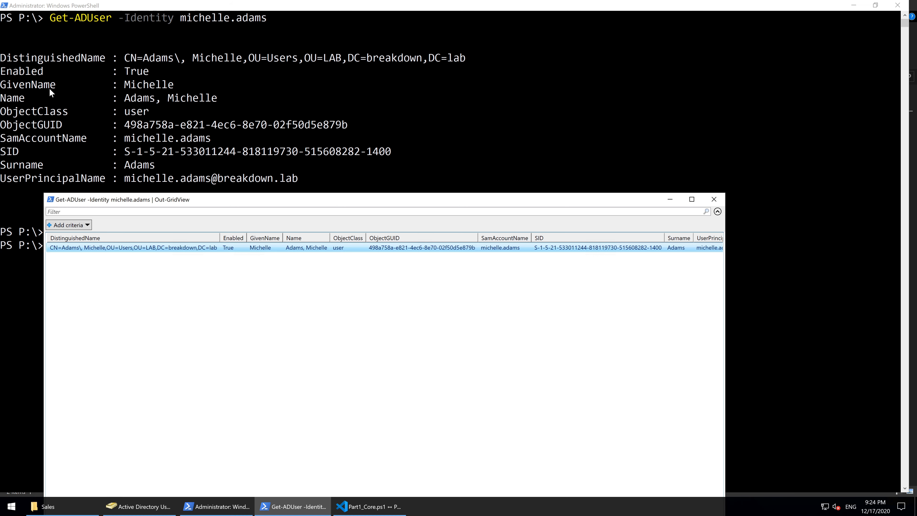
mouse_move(98, 245)
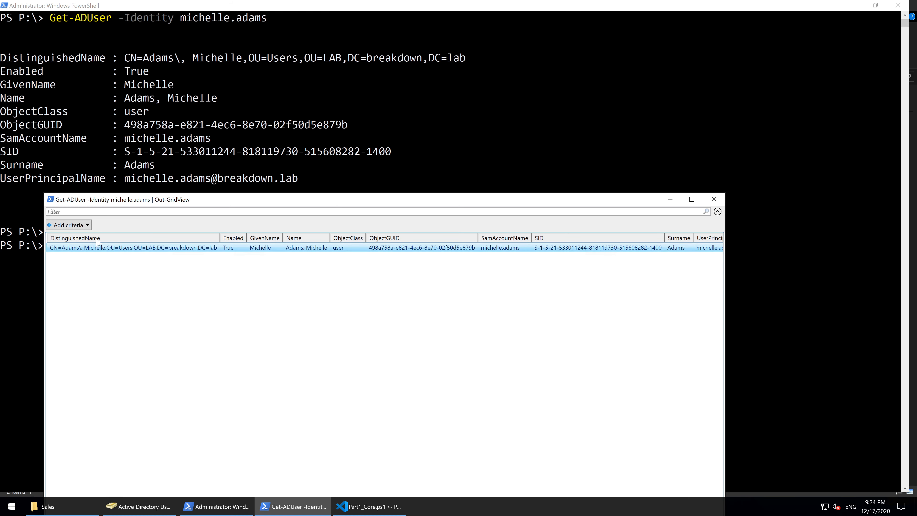
mouse_move(526, 234)
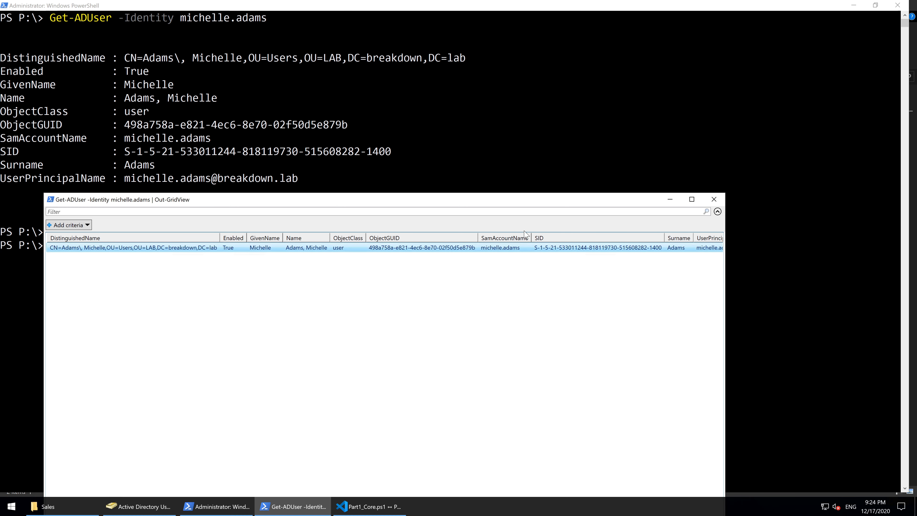
mouse_move(106, 260)
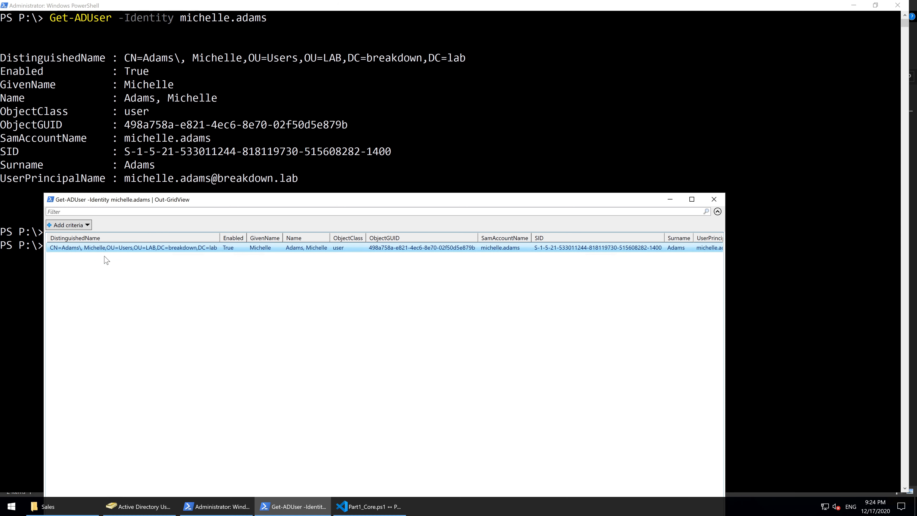
mouse_move(384, 392)
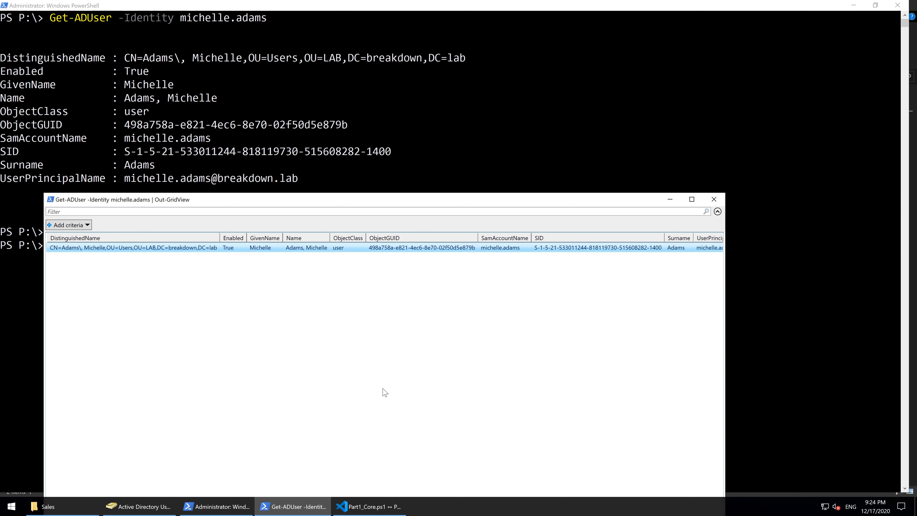
Step: Run Get-ADUser -Filter * piped to Out-GridView to list all AD users in a grid
left_click(714, 199)
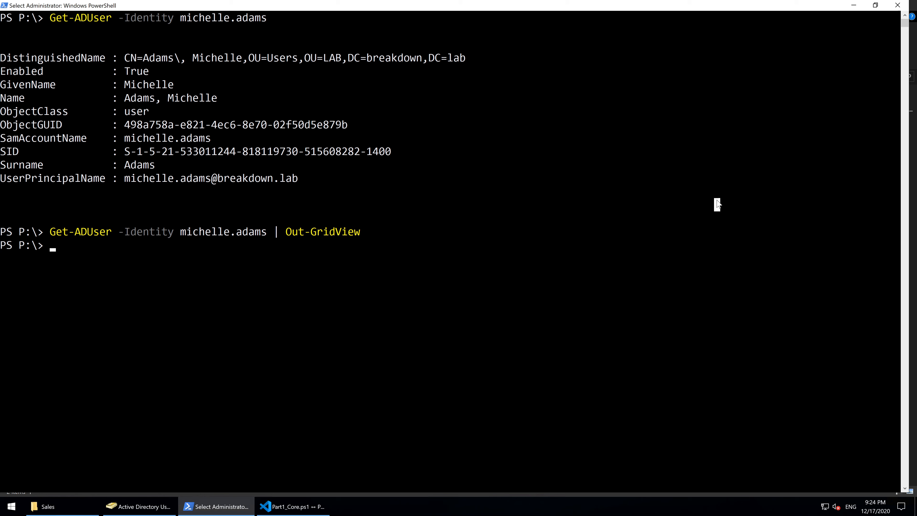
type("Get-ADUser")
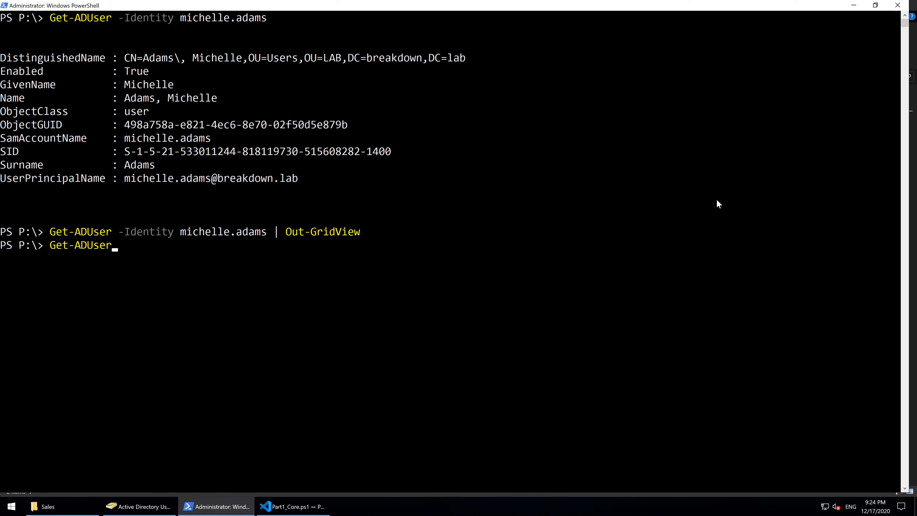
type("-Filter")
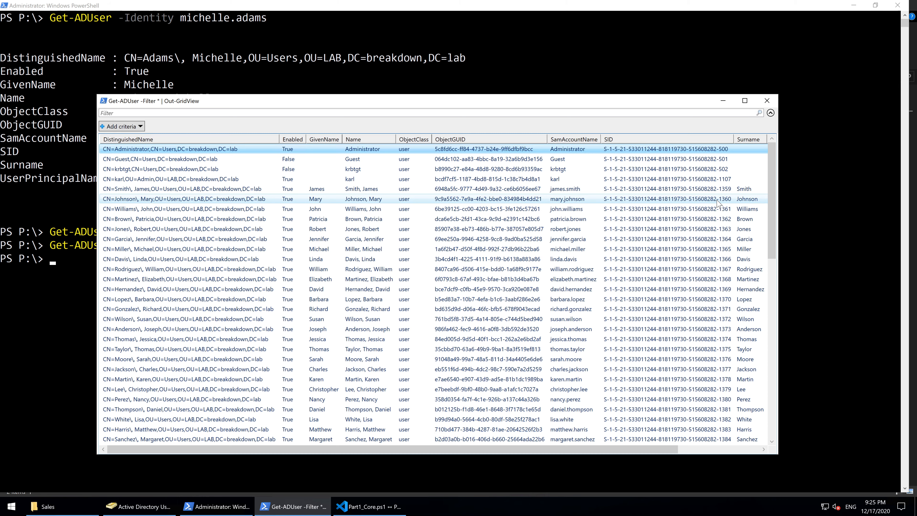
mouse_move(329, 125)
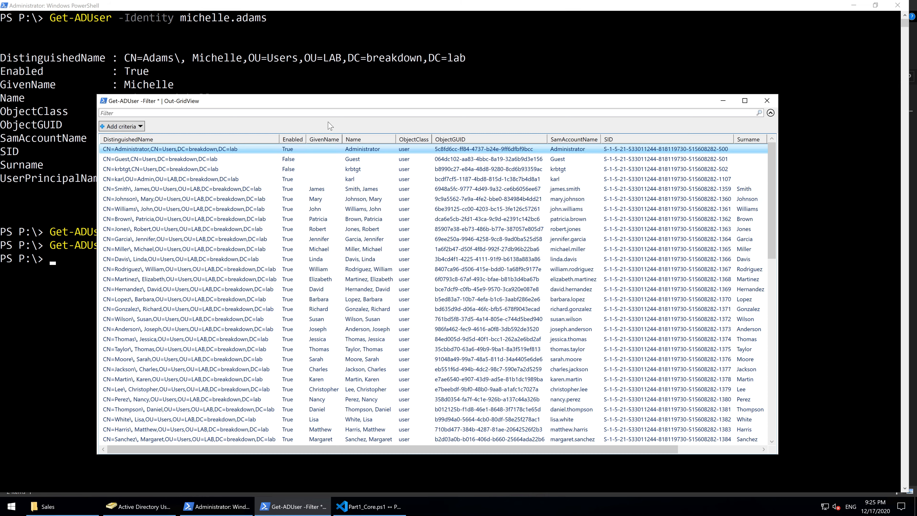
Step: Sort the user grid by GivenName, then reverse the sort order
left_click(323, 139)
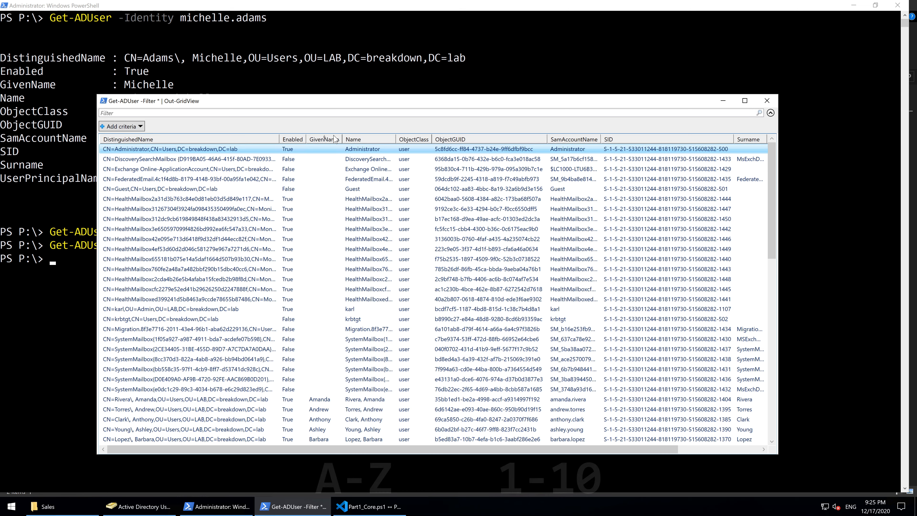
left_click(323, 139)
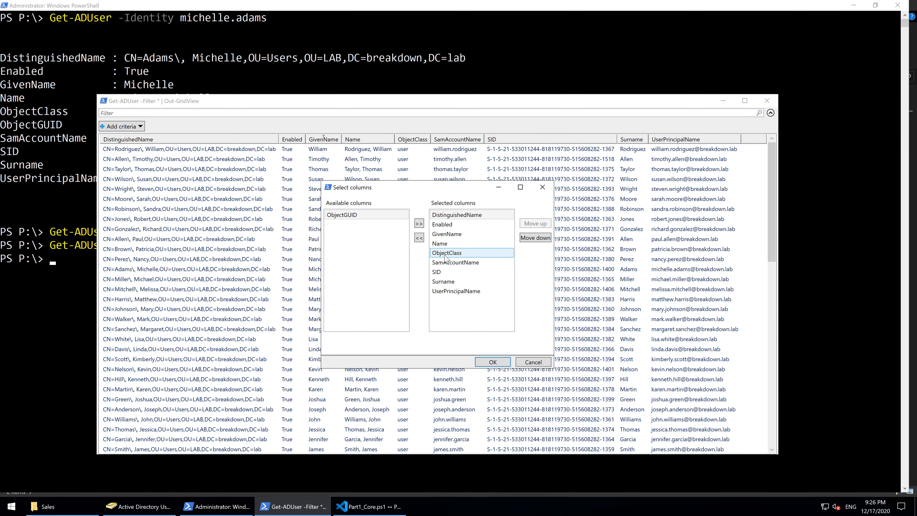
Step: Remove the ObjectClass, ObjectGUID and SID columns from the user grid via Select Columns
left_click(418, 237)
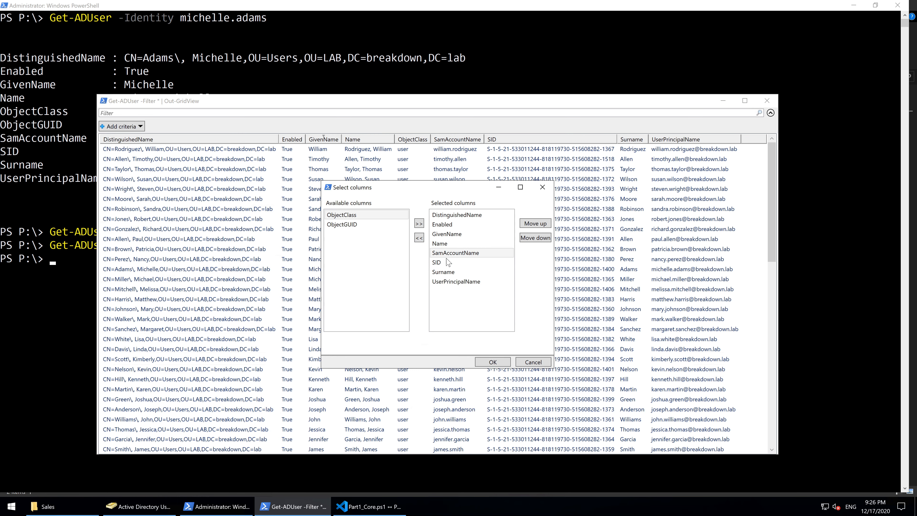
left_click(418, 237)
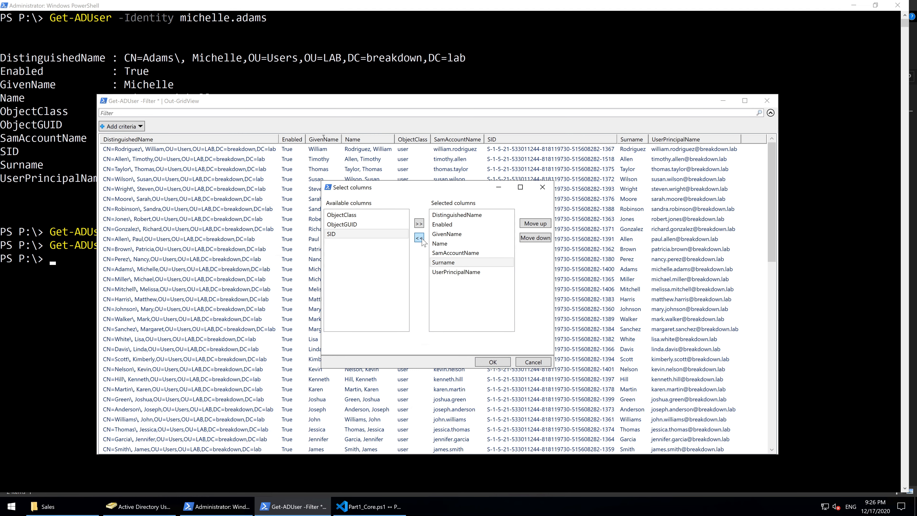
left_click(492, 362)
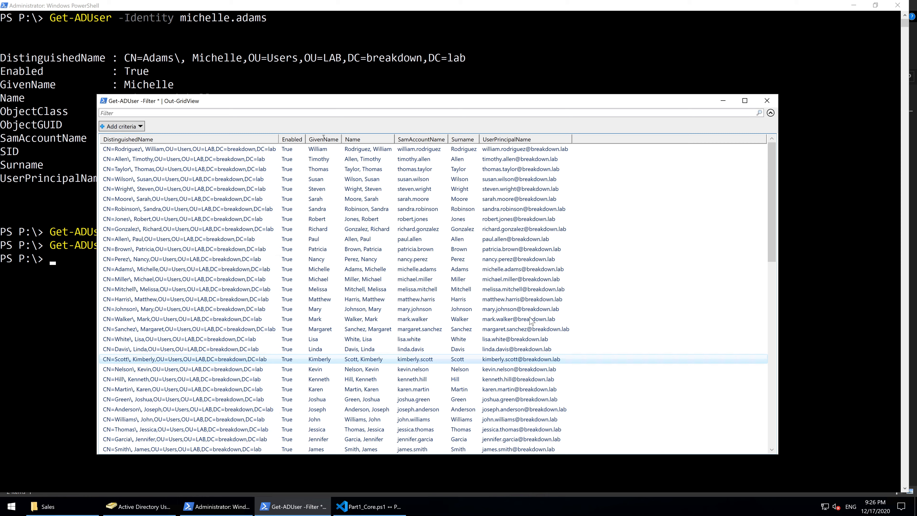
left_click(668, 228)
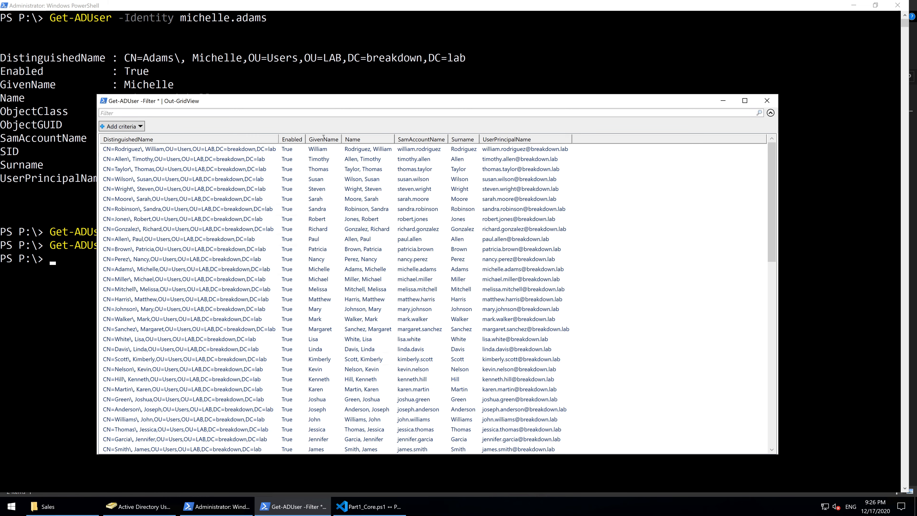
Step: Filter the grid on 'mich' and add a Surname criterion to the filter
type("mich")
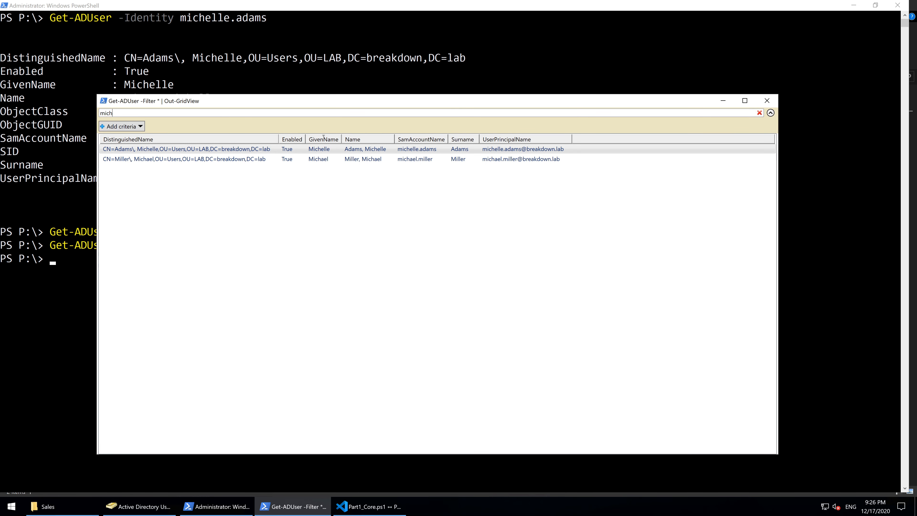
mouse_move(247, 135)
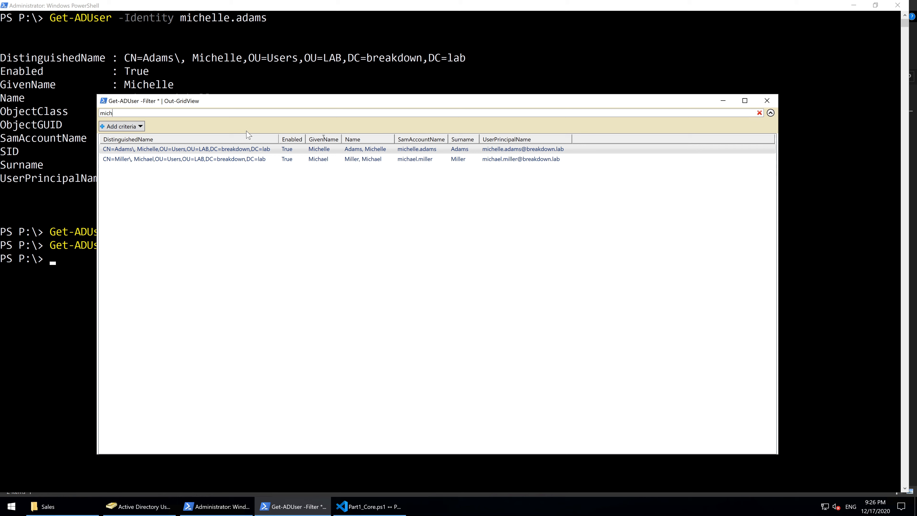
mouse_move(474, 170)
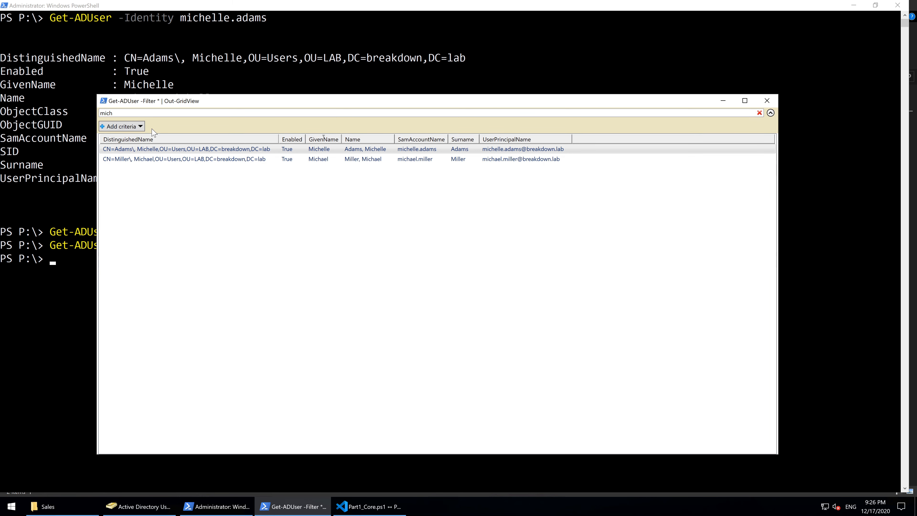
mouse_move(391, 170)
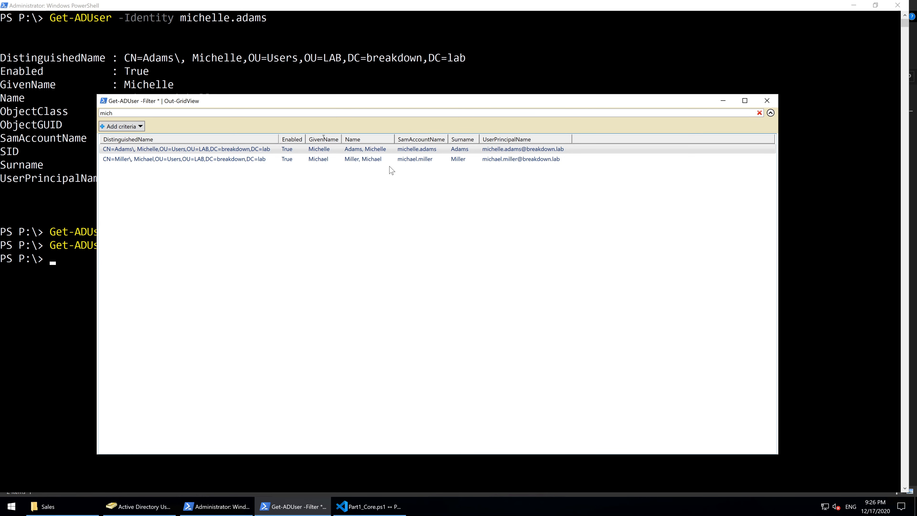
mouse_move(121, 126)
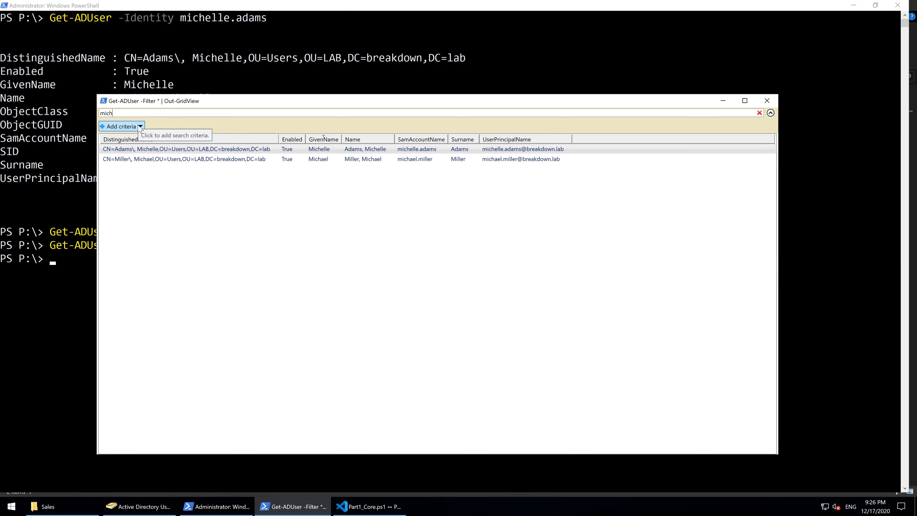
left_click(120, 126)
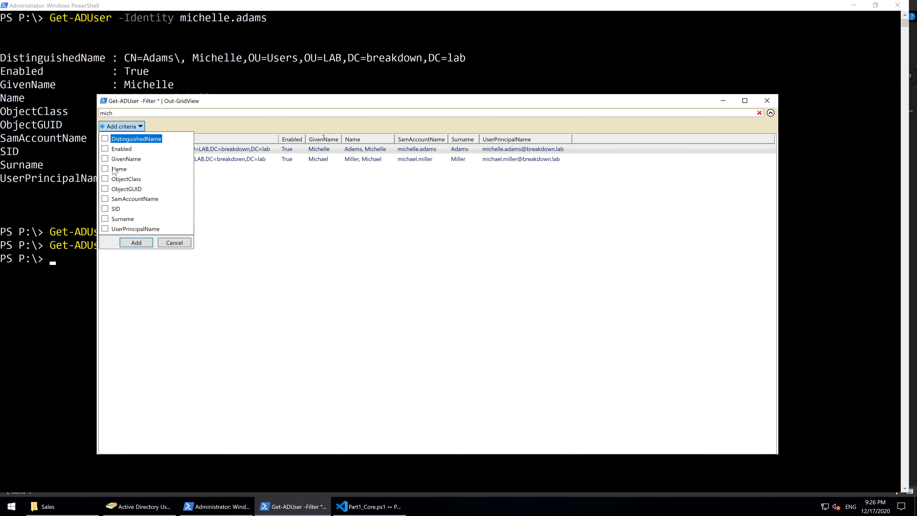
left_click(123, 218)
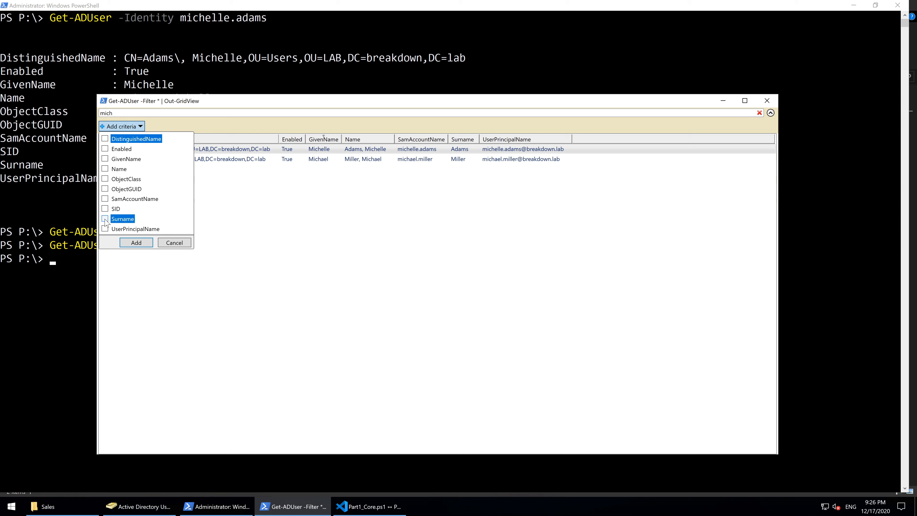
left_click(105, 218)
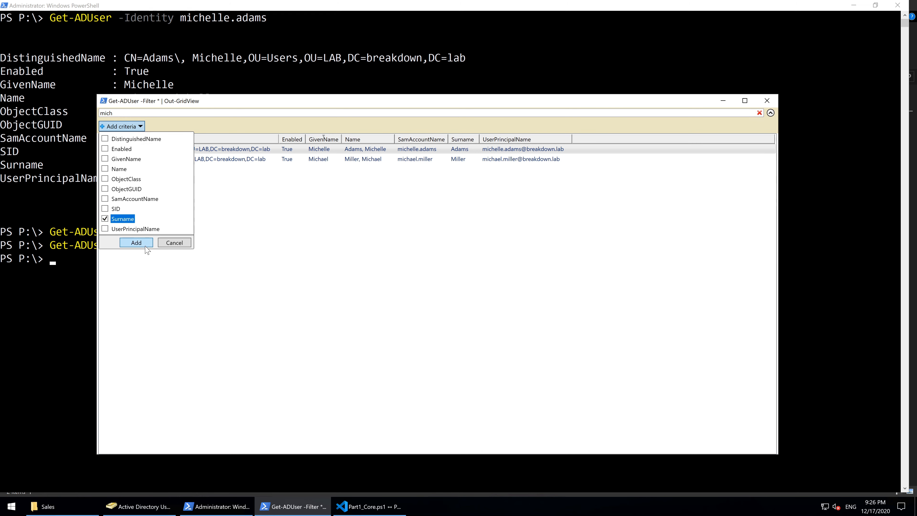
left_click(135, 242)
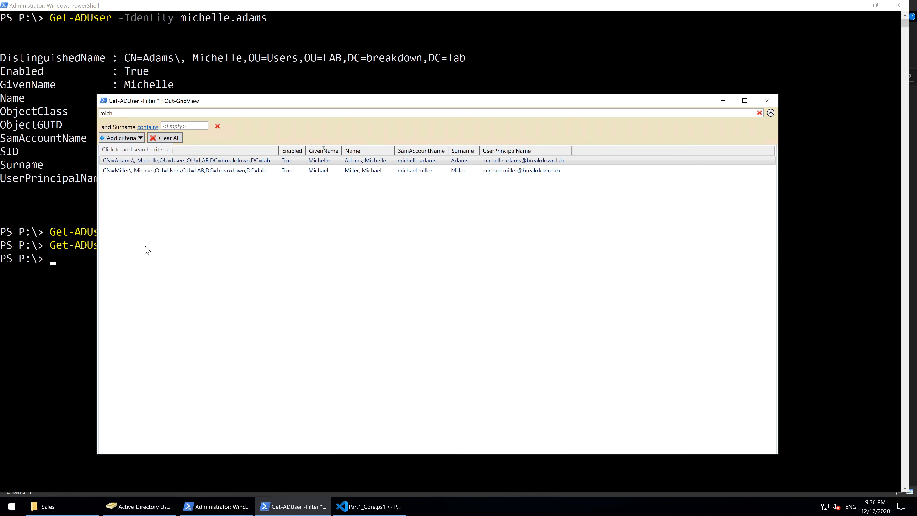
mouse_move(147, 127)
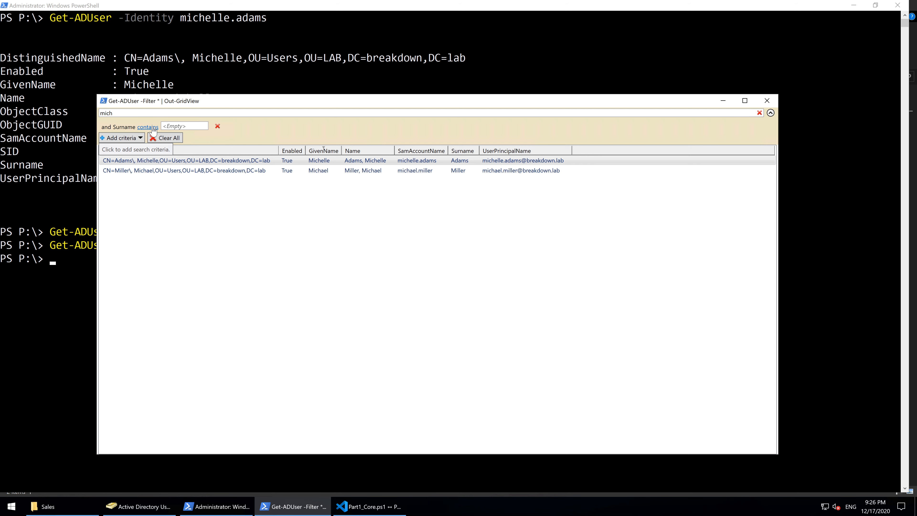
left_click(148, 127)
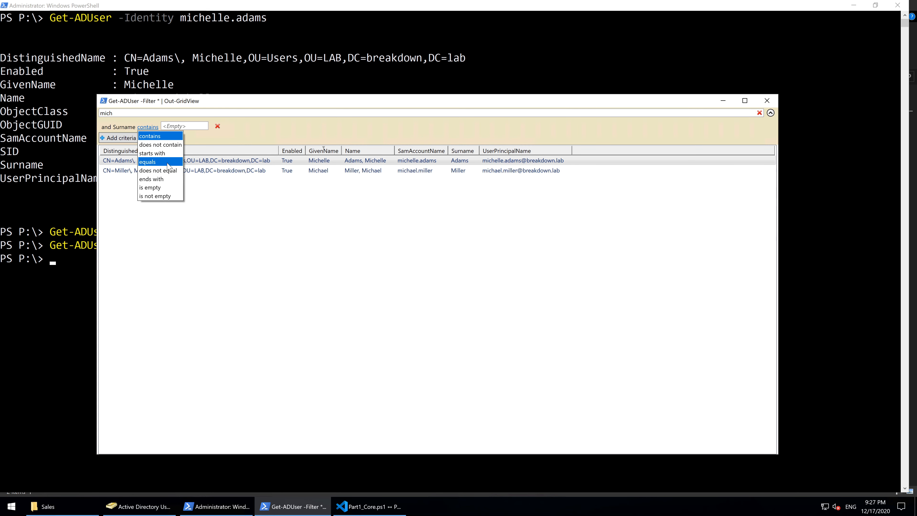
mouse_move(176, 149)
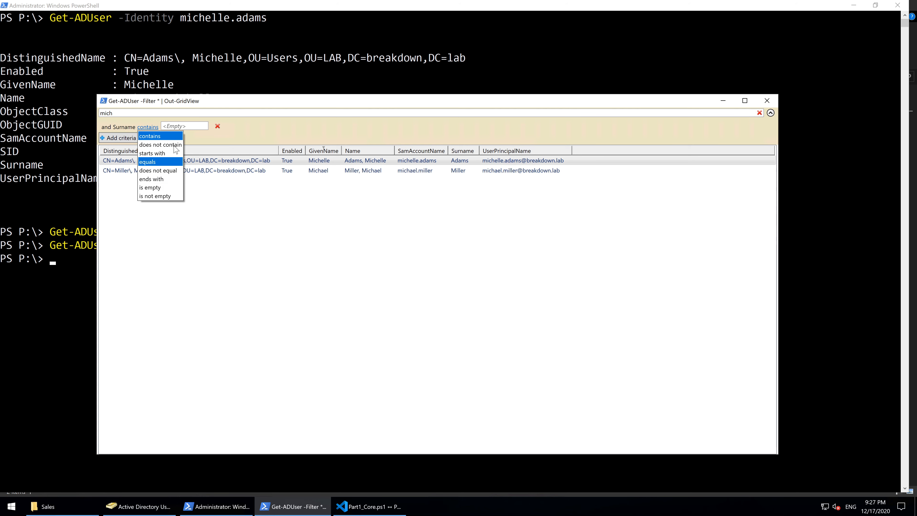
left_click(149, 136)
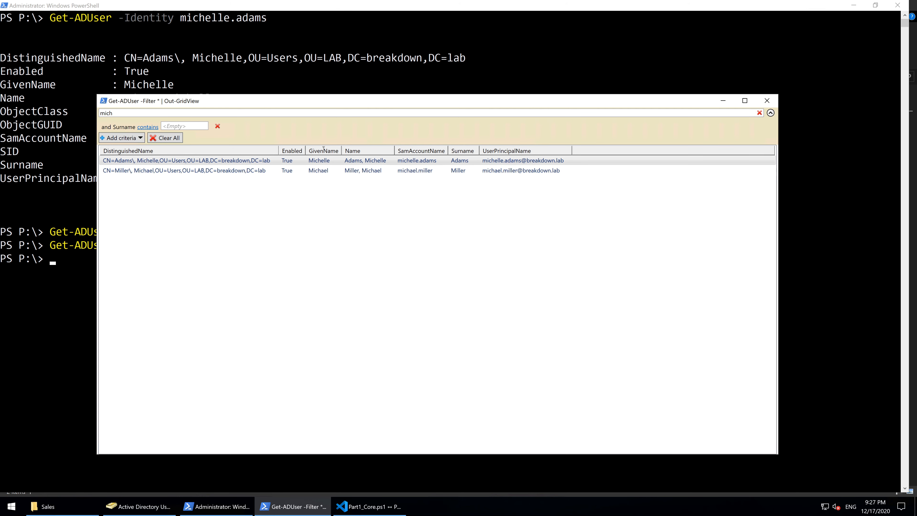
type("adam")
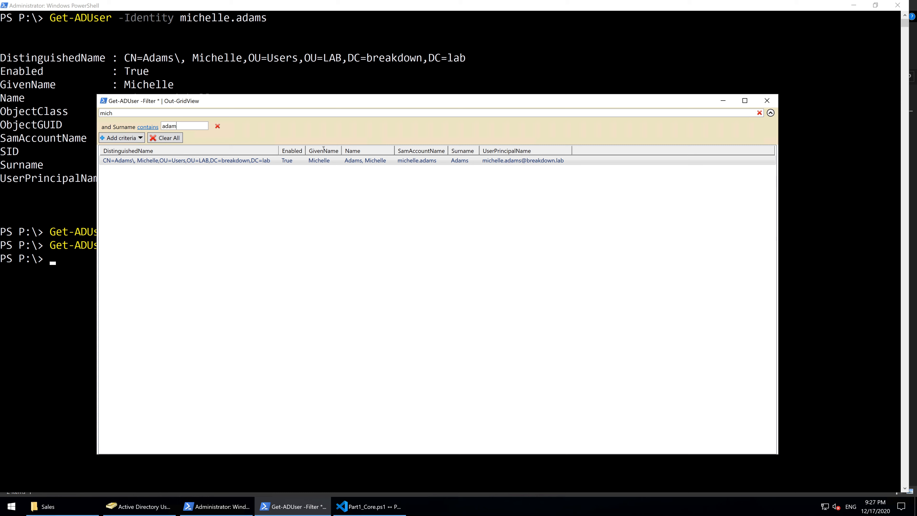
type("s")
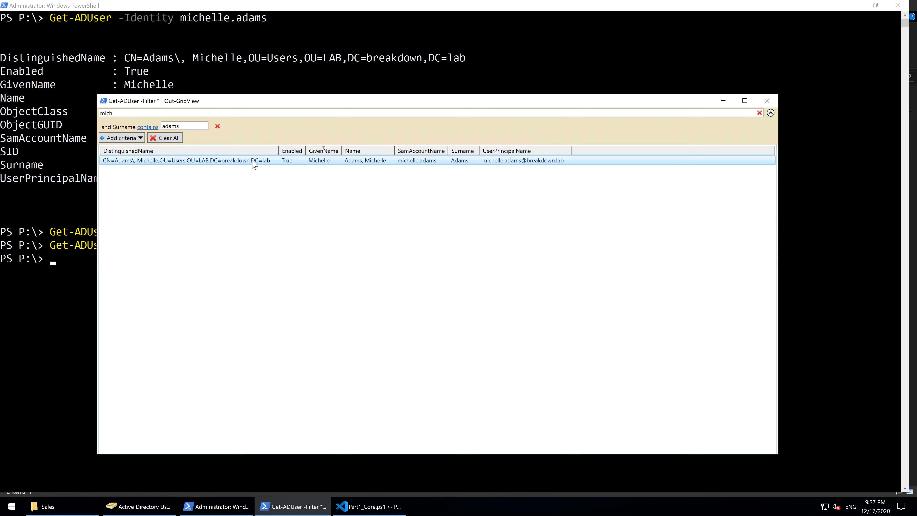
left_click(766, 100)
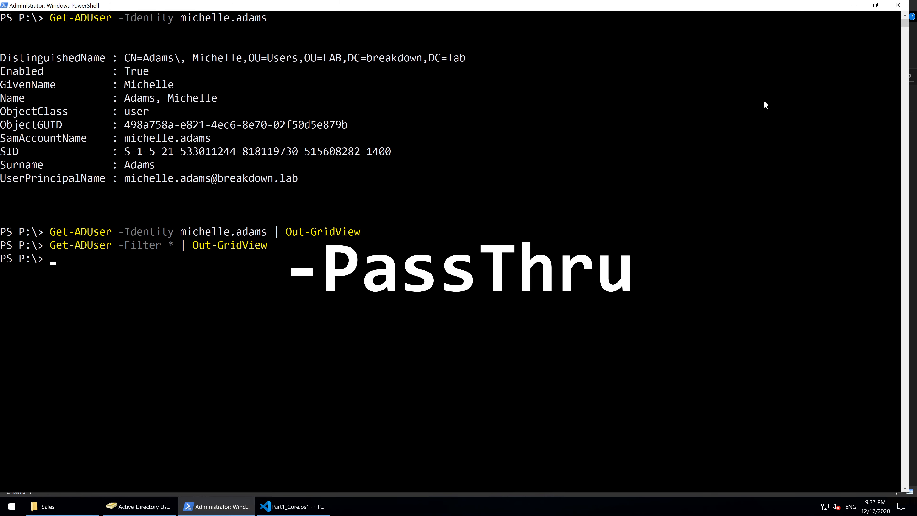
Step: Run Get-ADUser -Filter * | Out-GridView -PassThru and return selected users to the console
type("Get-ADUser -Filter * | Out-GridView")
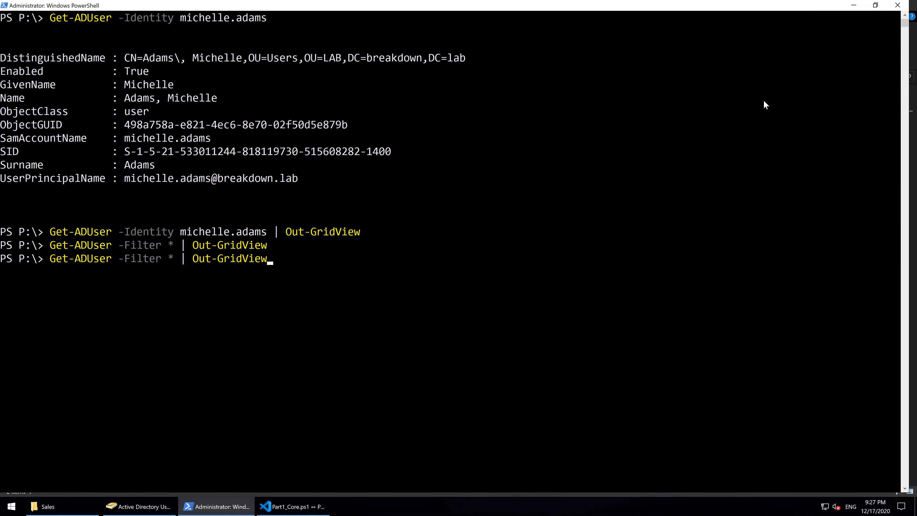
type("-pass")
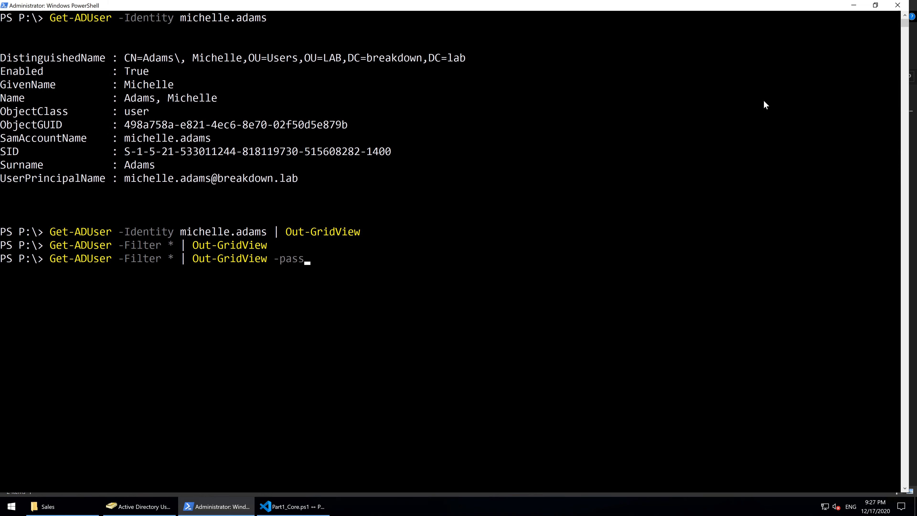
key("Return")
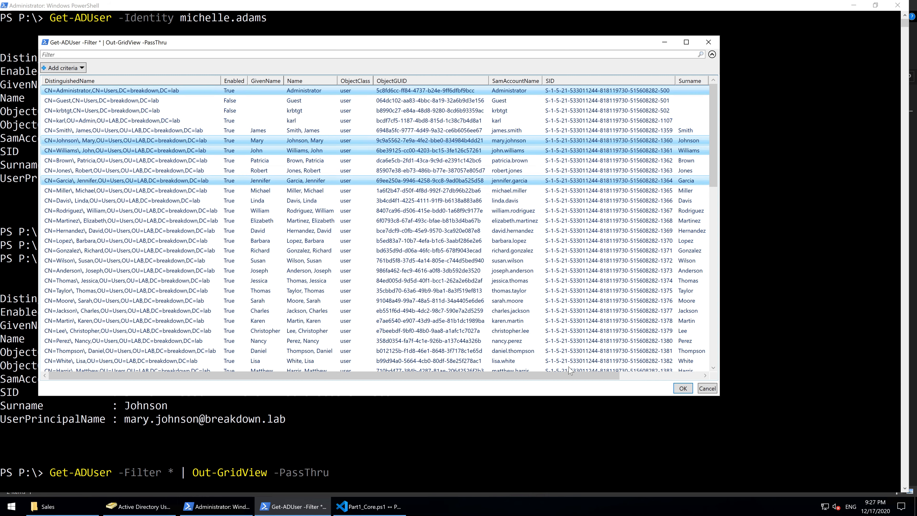
left_click(682, 388)
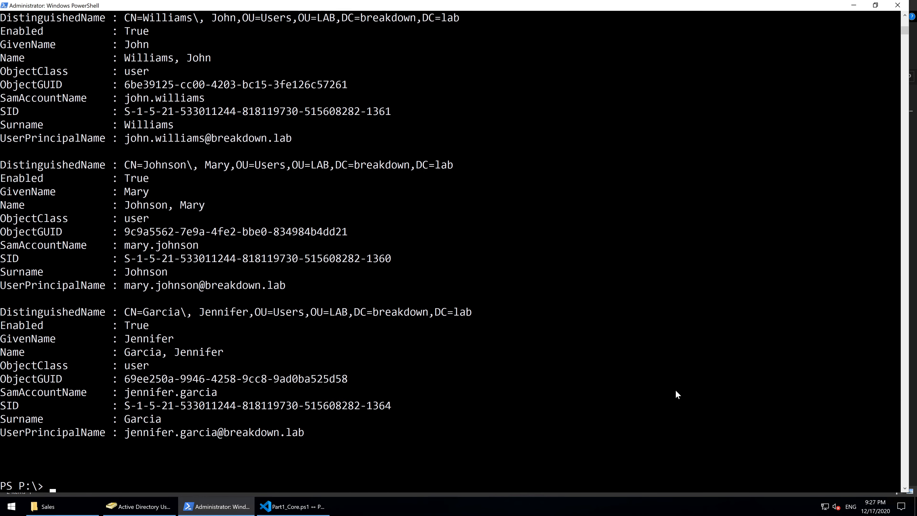
mouse_move(193, 366)
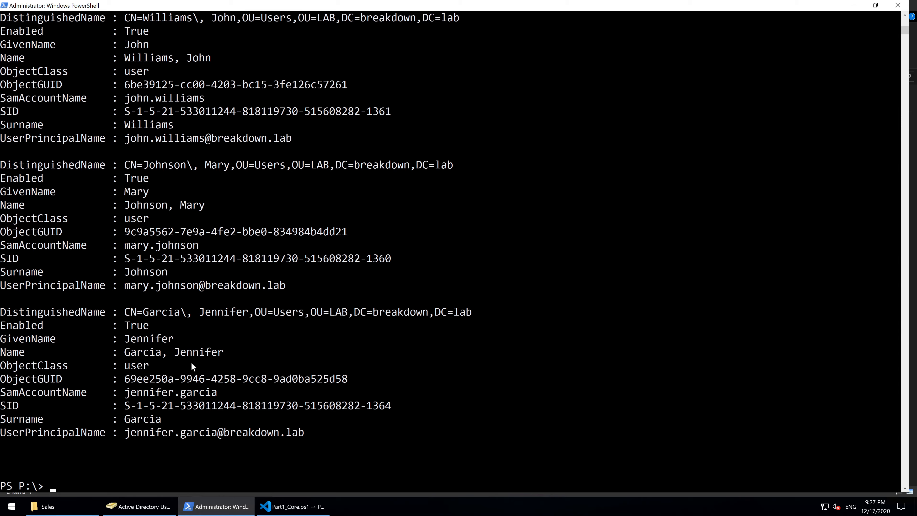
Step: Rerun the -PassThru grid, confirm its columns and pass a single Smith account back to the console
key("Return")
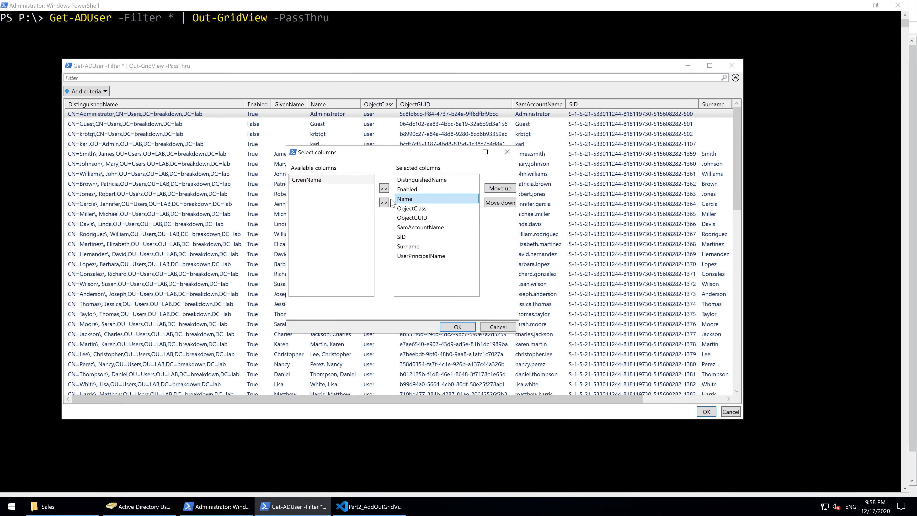
left_click(457, 326)
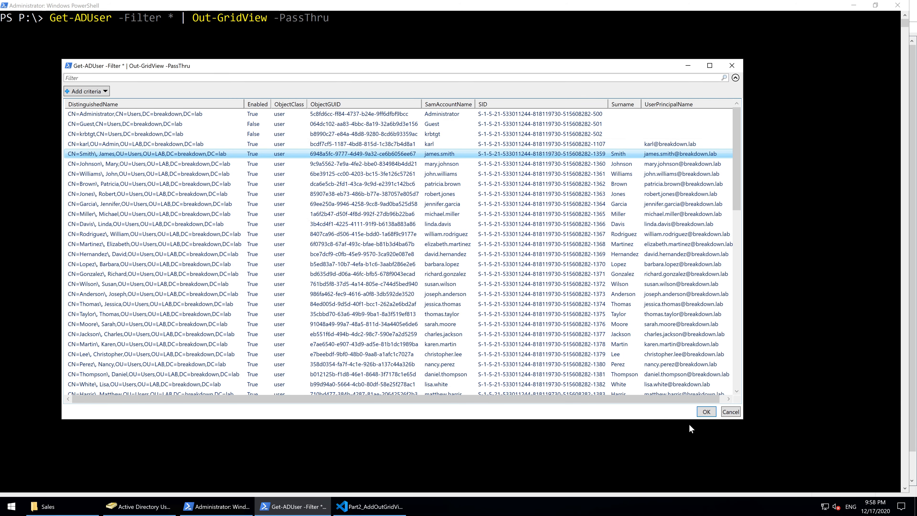
left_click(705, 411)
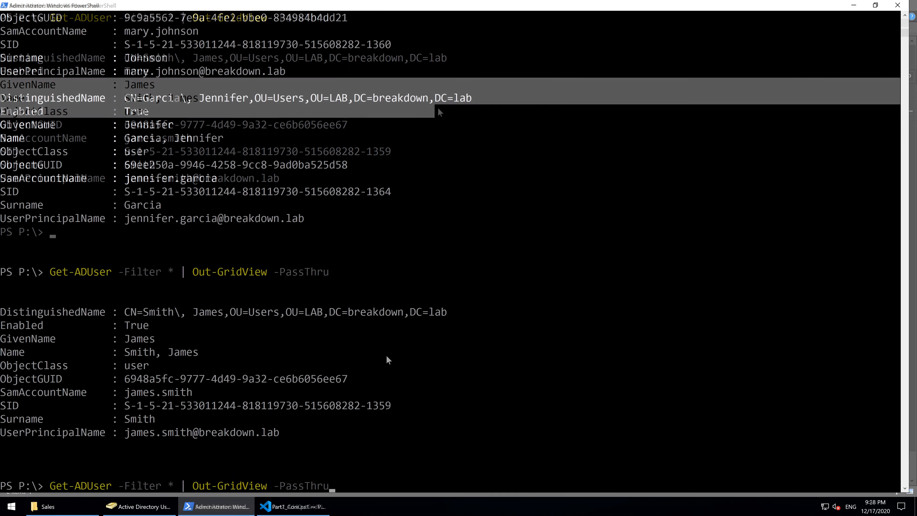
Step: Show the user grid with -Title 'BSBD RUULZZZZZ!!!' and close it without choosing a user
type("-Title")
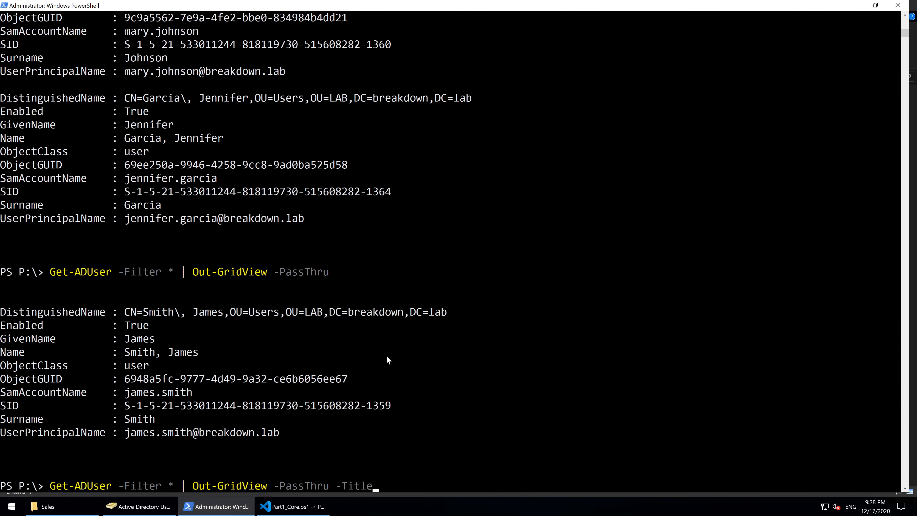
type("'BS")
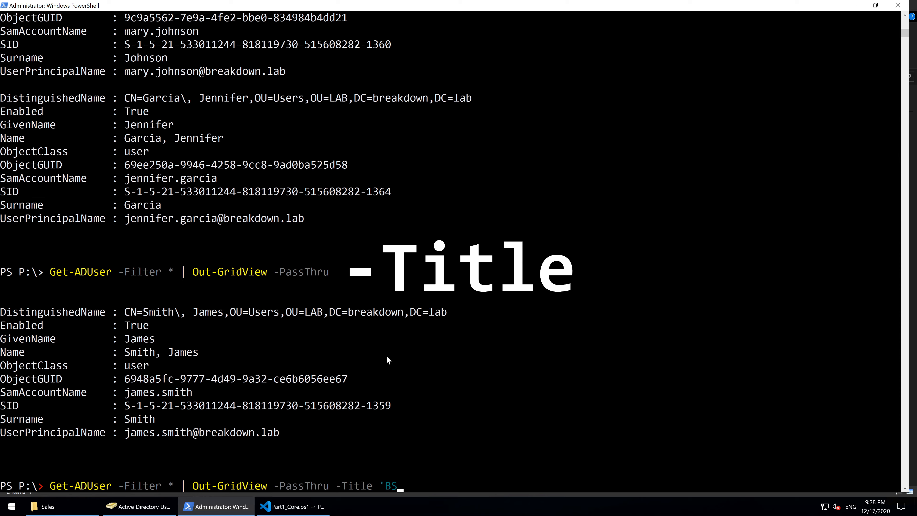
type("BD RUULZZZZZ!!!'")
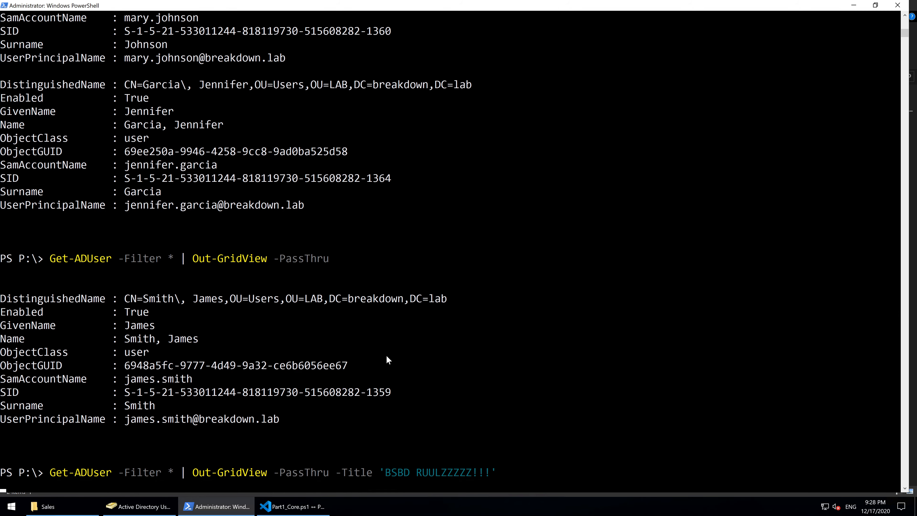
key("Return")
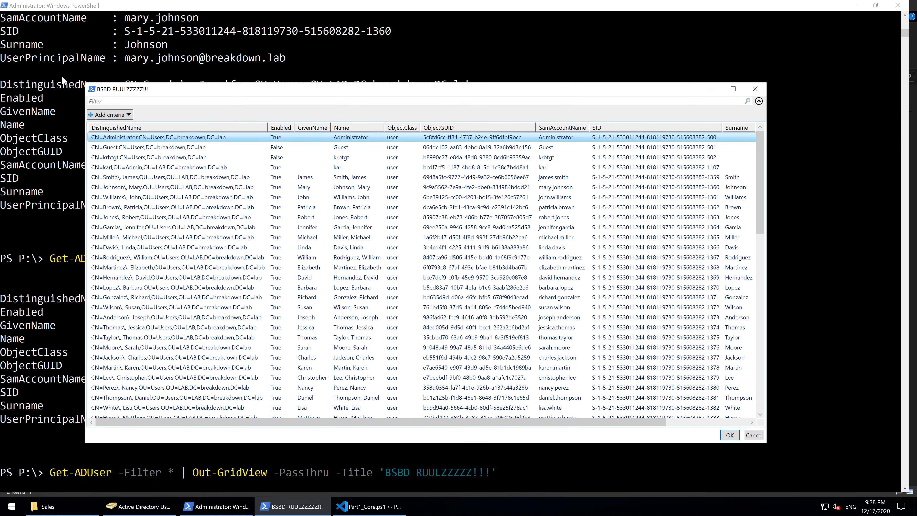
left_click(732, 88)
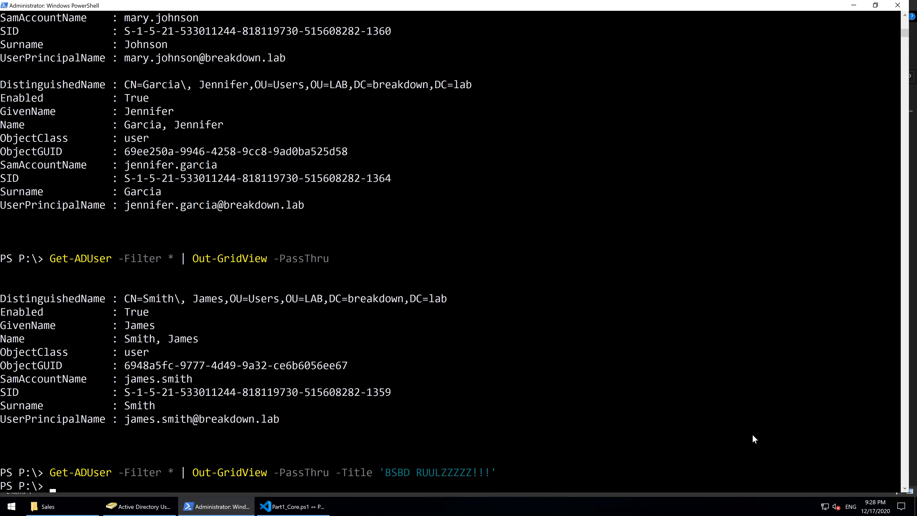
Step: Run the $TargetUserSAM assignment line from the script with Run Selection
left_click(293, 506)
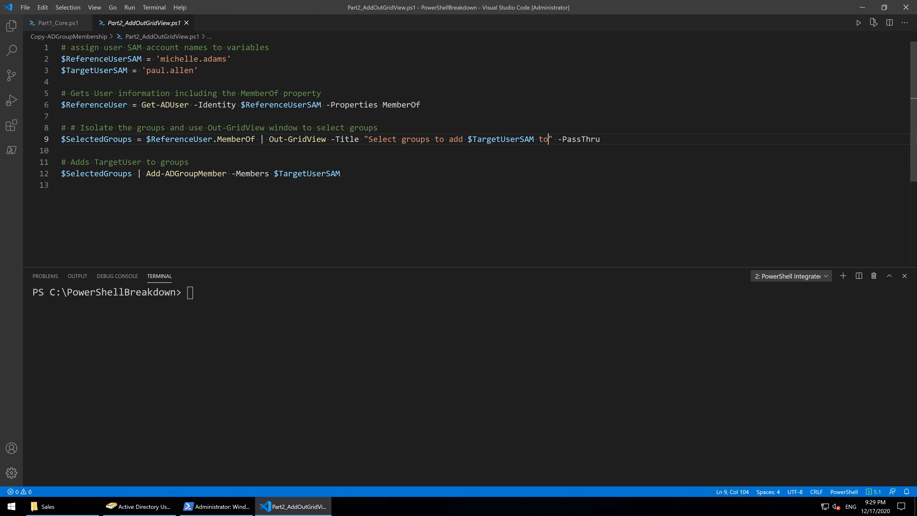
left_click(197, 70)
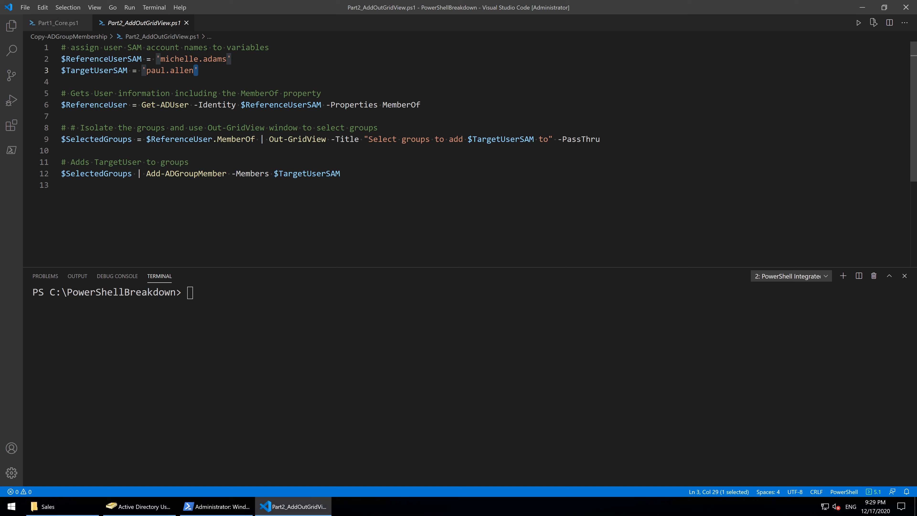
left_click(197, 70)
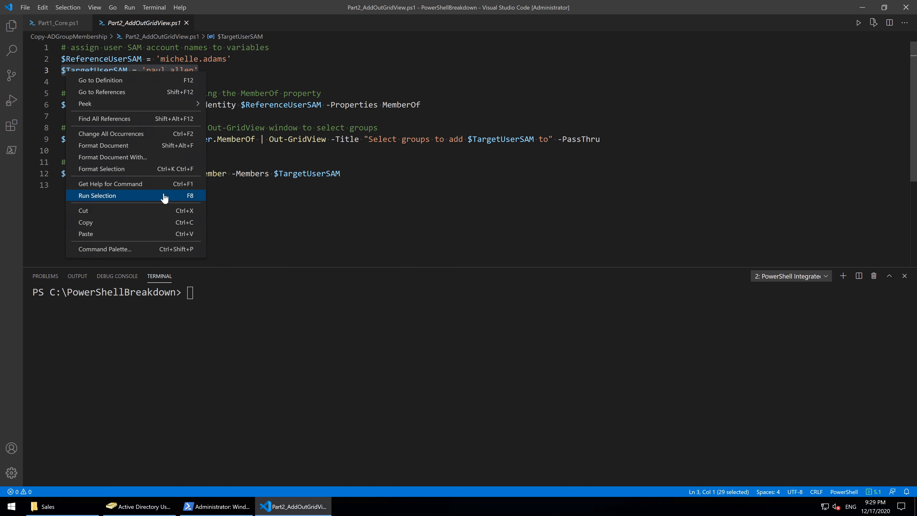
left_click(97, 195)
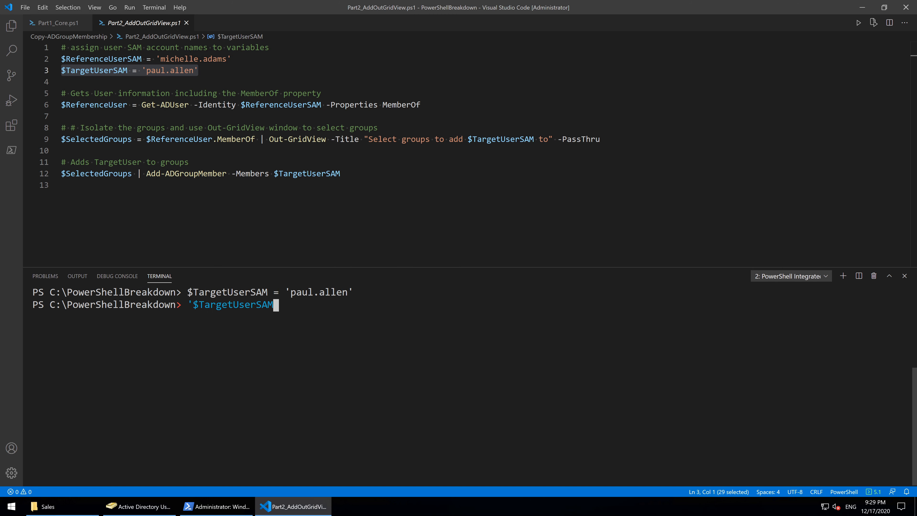
Step: Echo $TargetUserSAM literal in single quotes and expanded to paul.allen in double quotes
type(" in single quotes'")
key("Return")
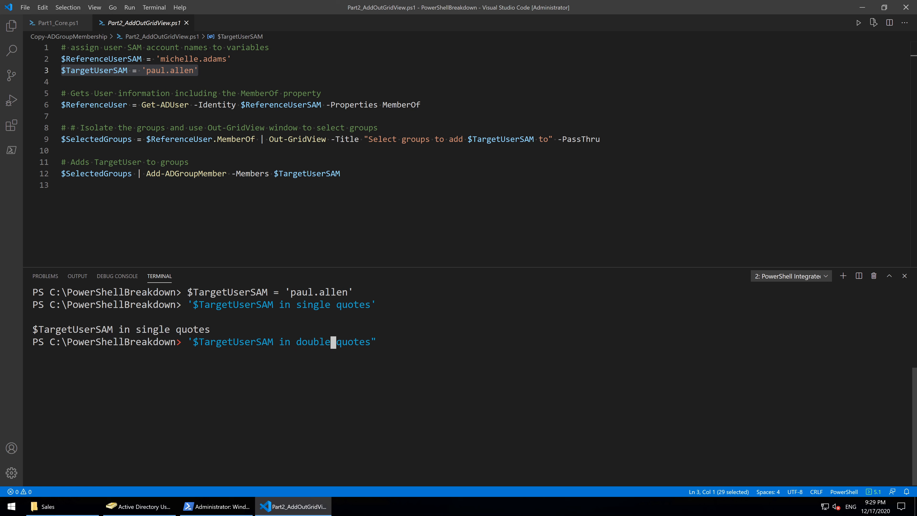
type("\"")
key("Return")
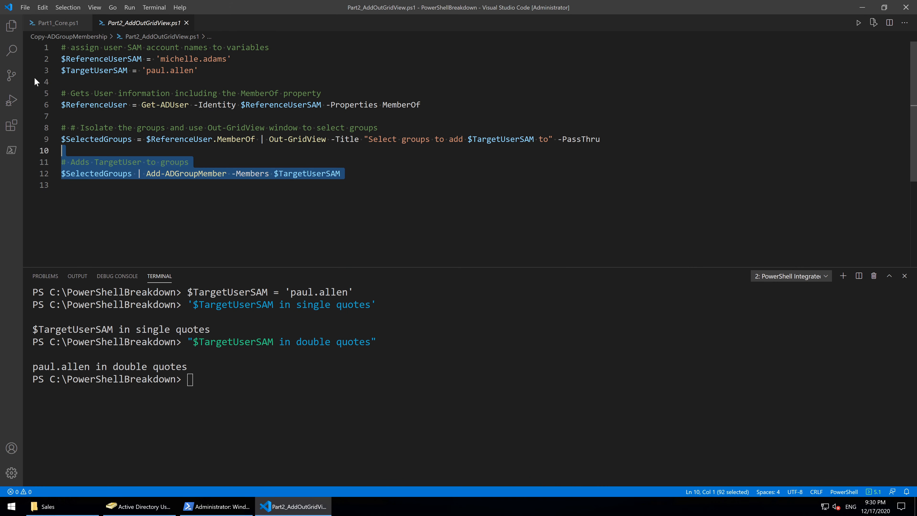
Step: Run .\Part2_AddOutGridView.ps1 and add Sales plus two example groups to paul.allen from the grid
left_click(216, 506)
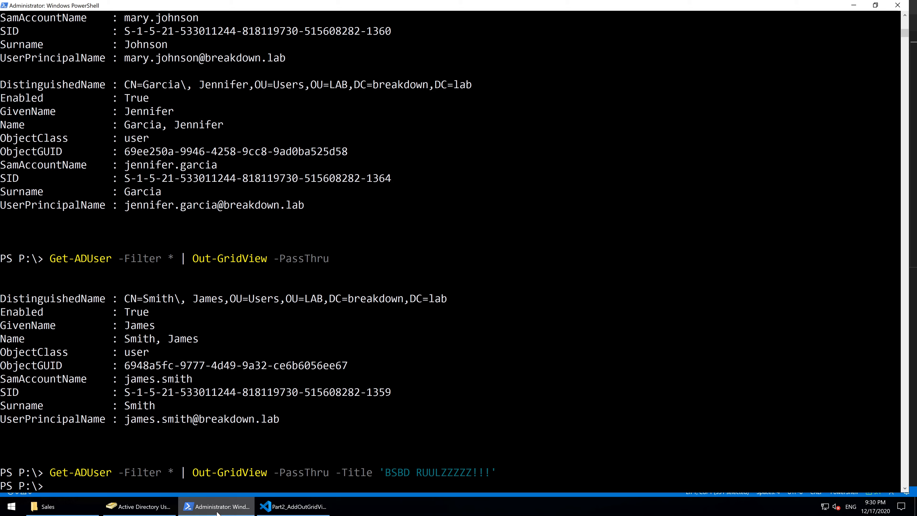
type(".\\Part2_AddOutGridView.ps1")
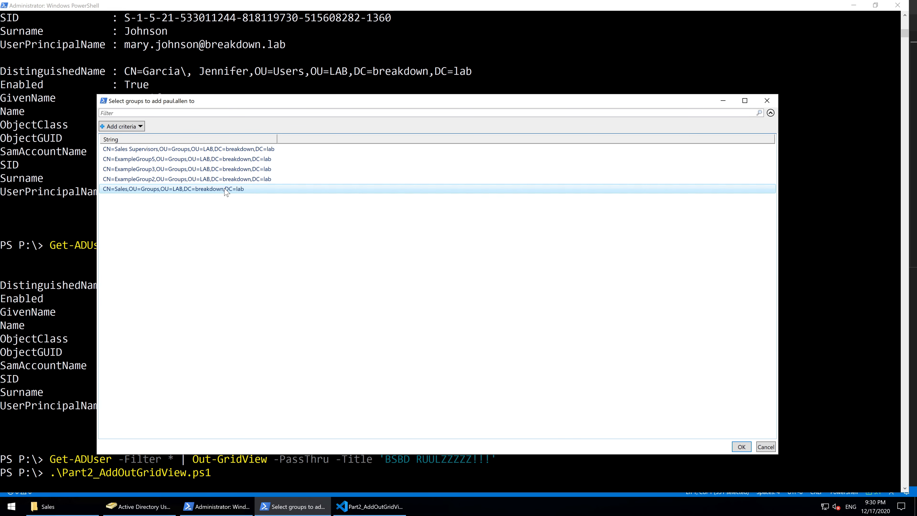
left_click(185, 169)
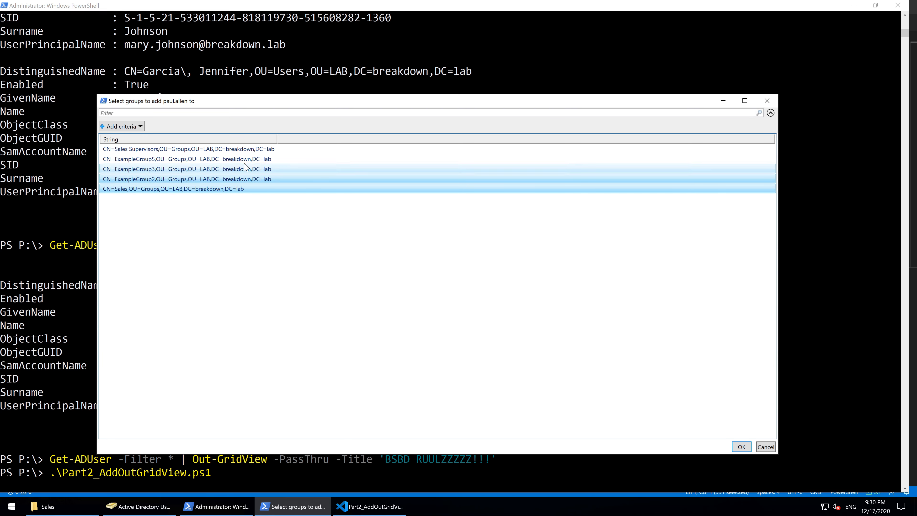
left_click(186, 159)
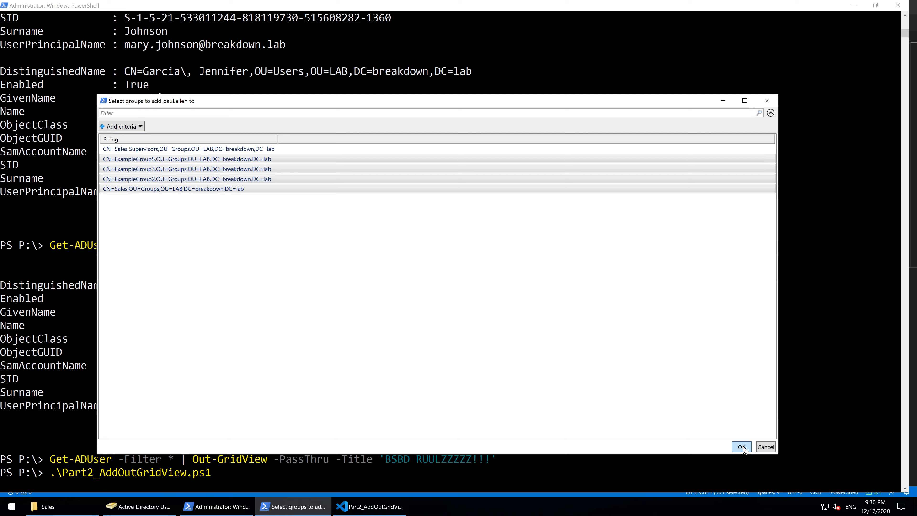
left_click(740, 447)
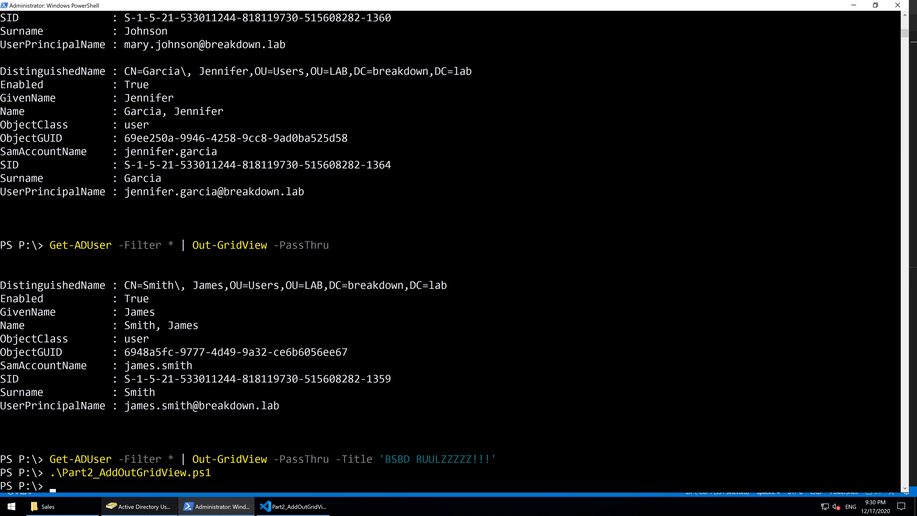
Step: Confirm in ADUC Member Of that paul.allen has ExampleGroup2, 3, 5 and Sales, then return to the console
left_click(138, 506)
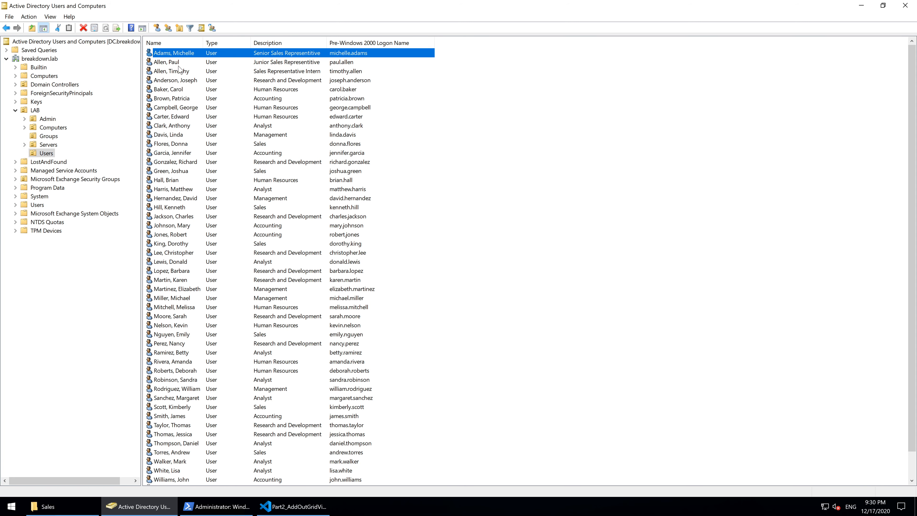
double_click(166, 62)
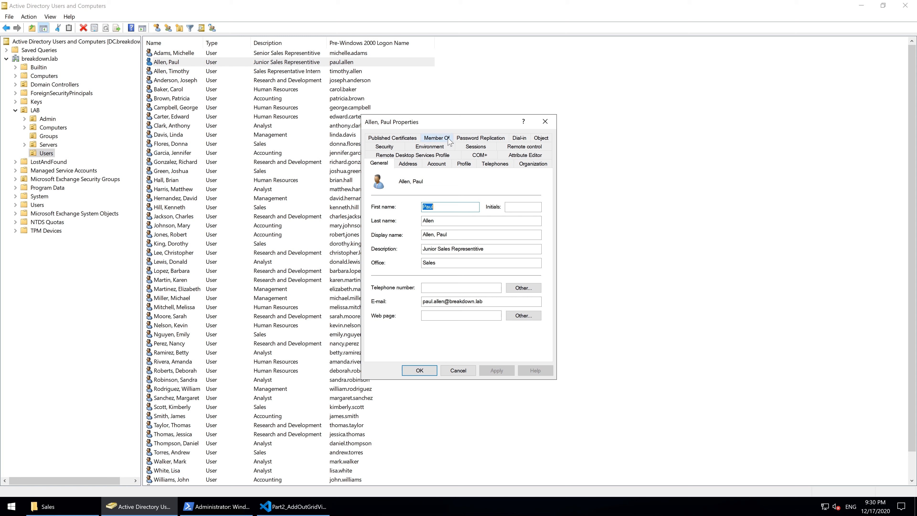
left_click(436, 138)
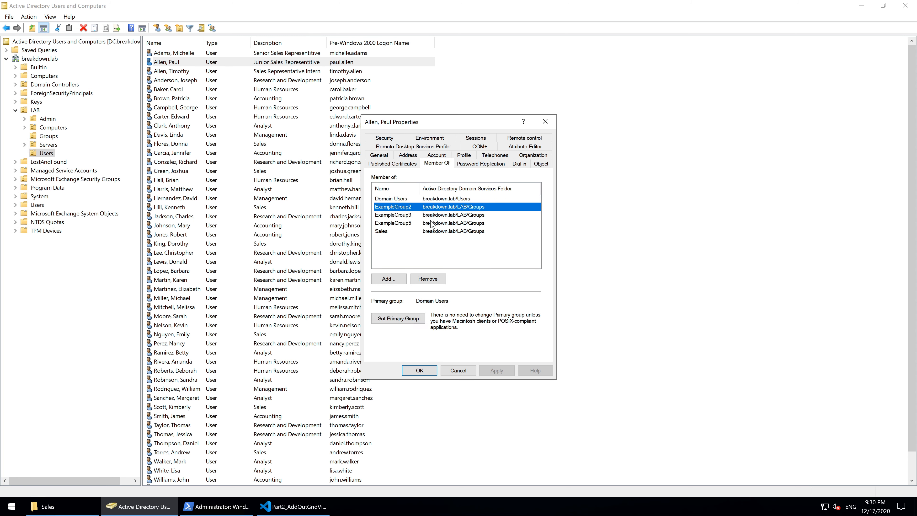
mouse_move(483, 322)
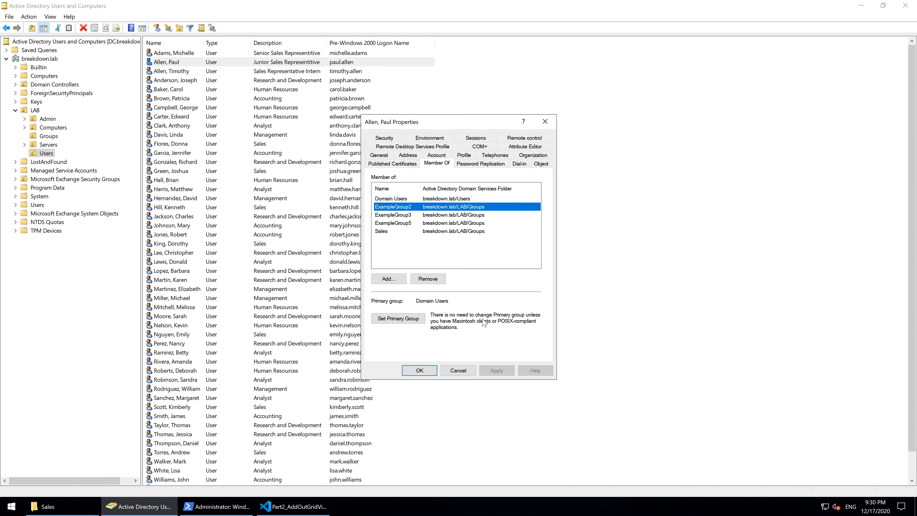
left_click(419, 369)
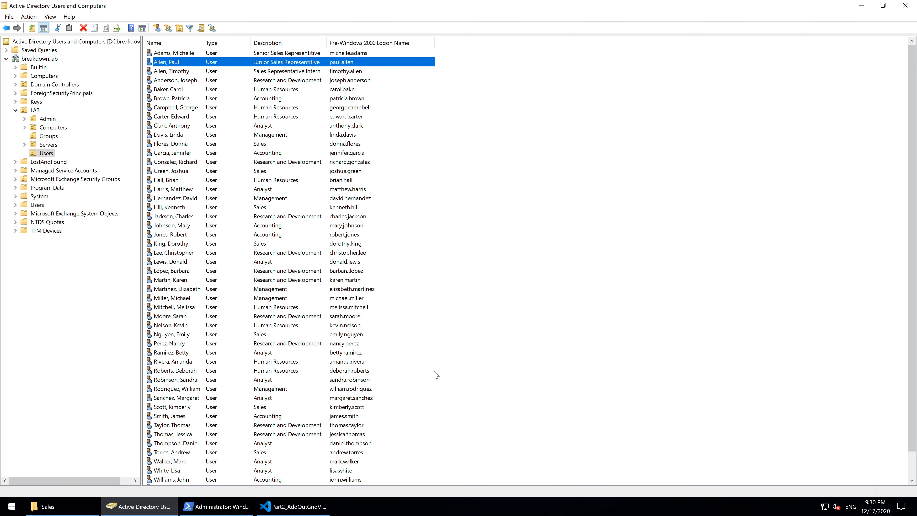
left_click(217, 506)
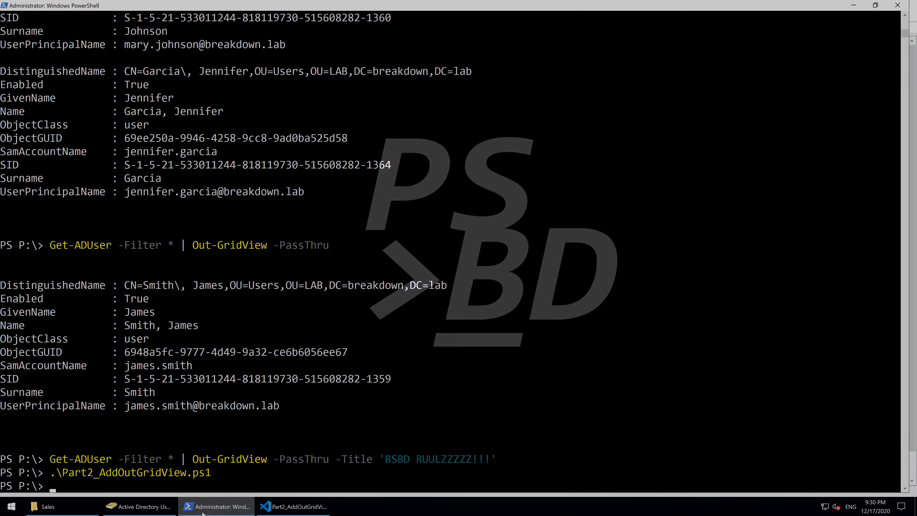